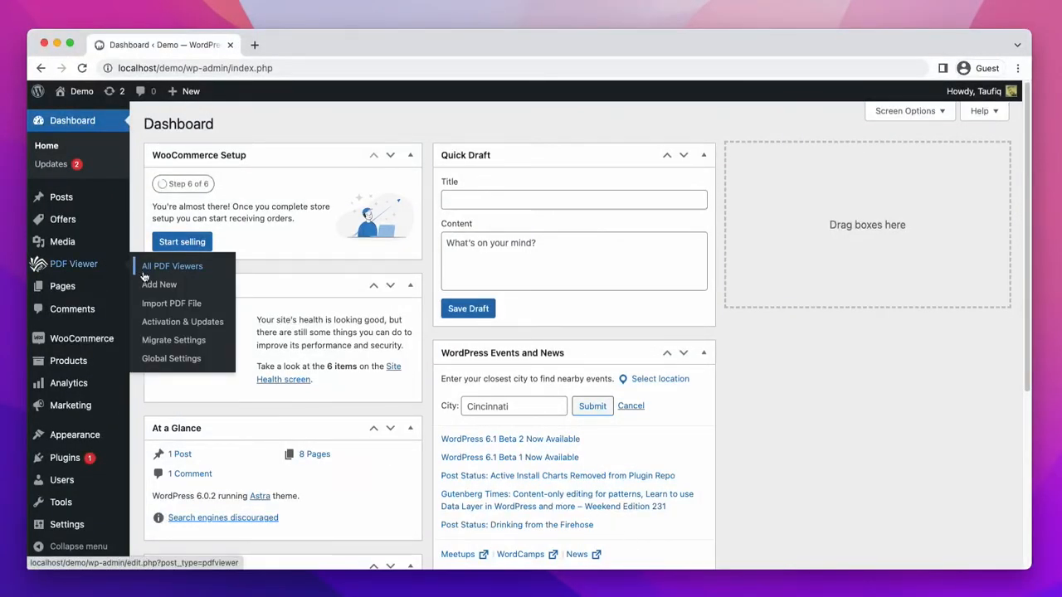
Start a new PDF Viewer post and title it 'test 1'
{"action": "left_click", "coordinate": [159, 285]}
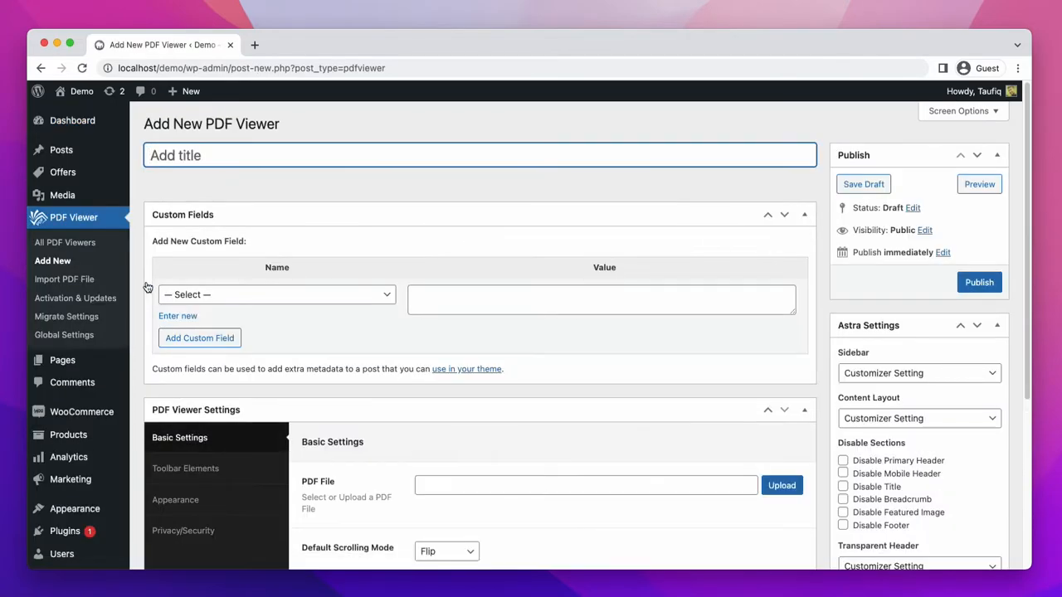
{"action": "type", "text": "test 1"}
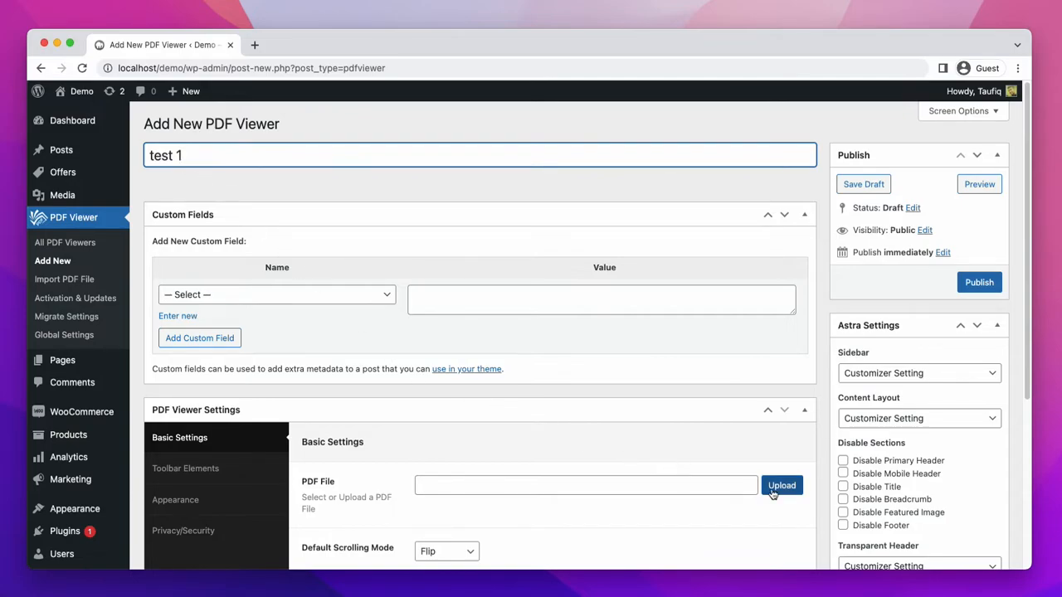
Upload pdf-magazine.pdf from Downloads and attach it as the viewer's PDF file
{"action": "left_click", "coordinate": [780, 485]}
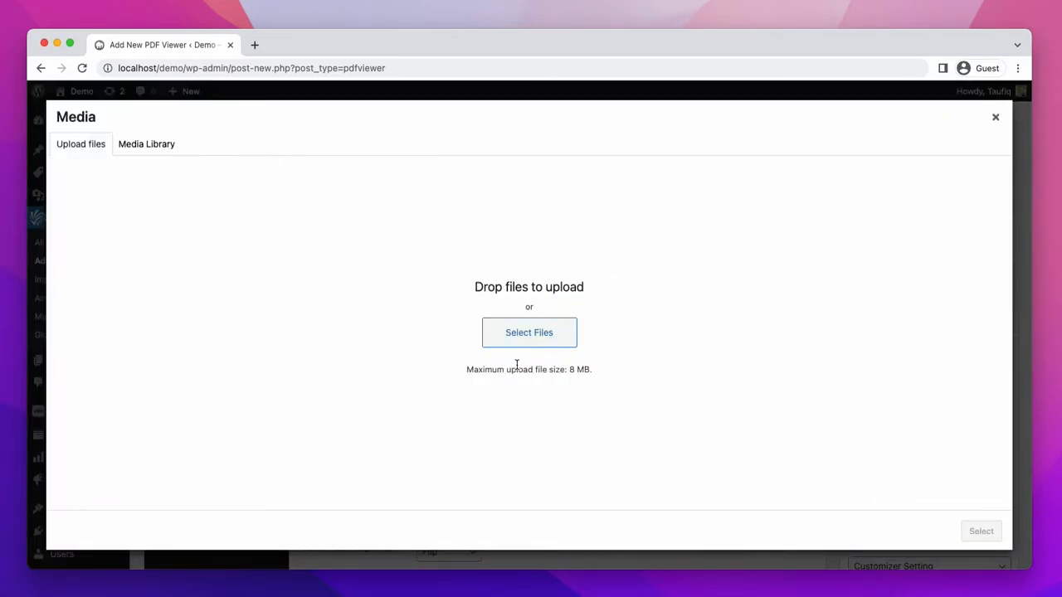
{"action": "left_click", "coordinate": [528, 332]}
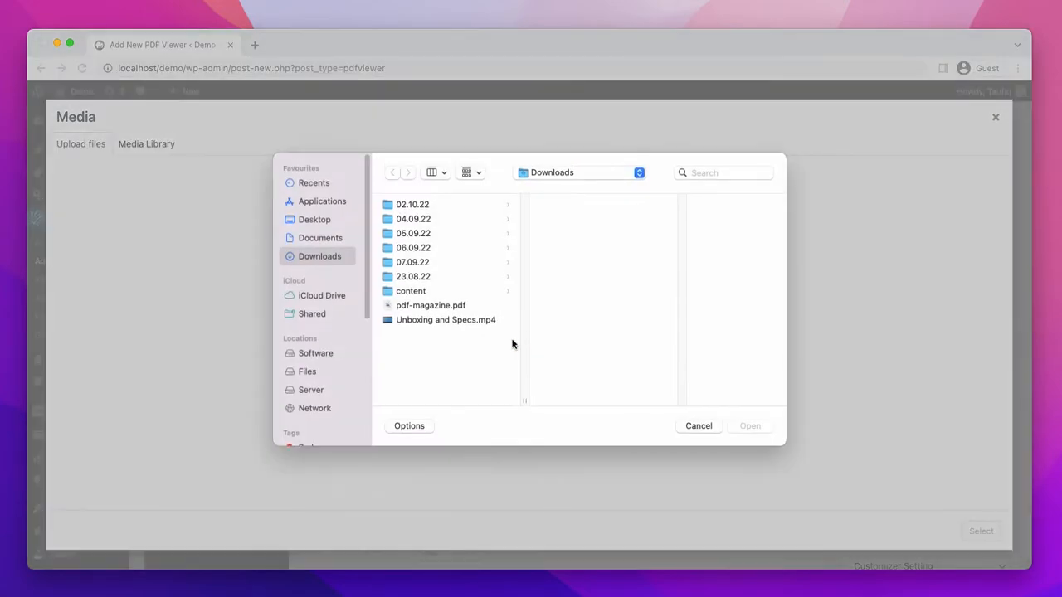
{"action": "left_click", "coordinate": [431, 305]}
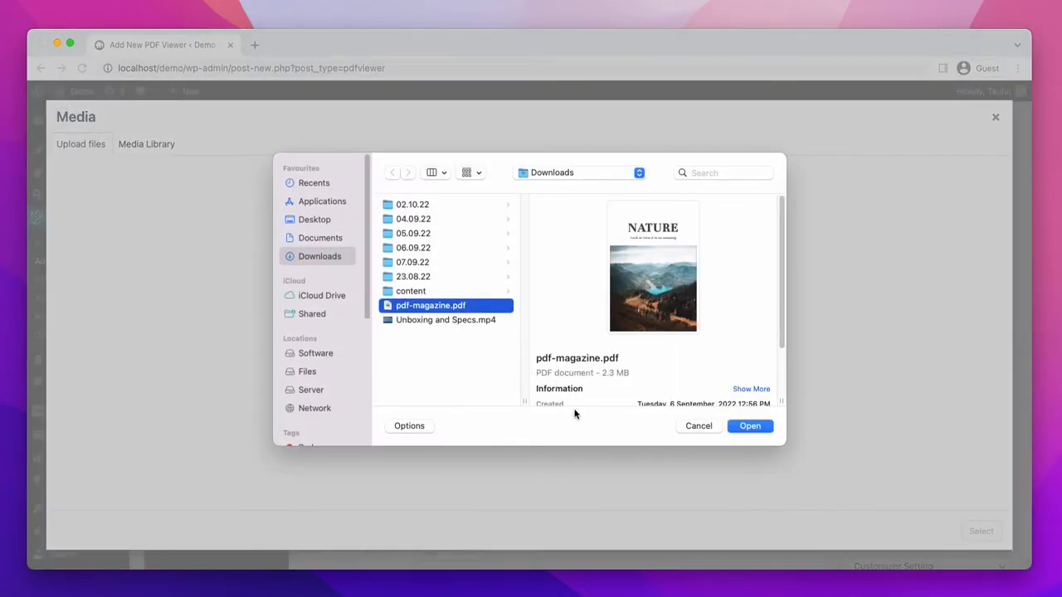
{"action": "left_click", "coordinate": [749, 426]}
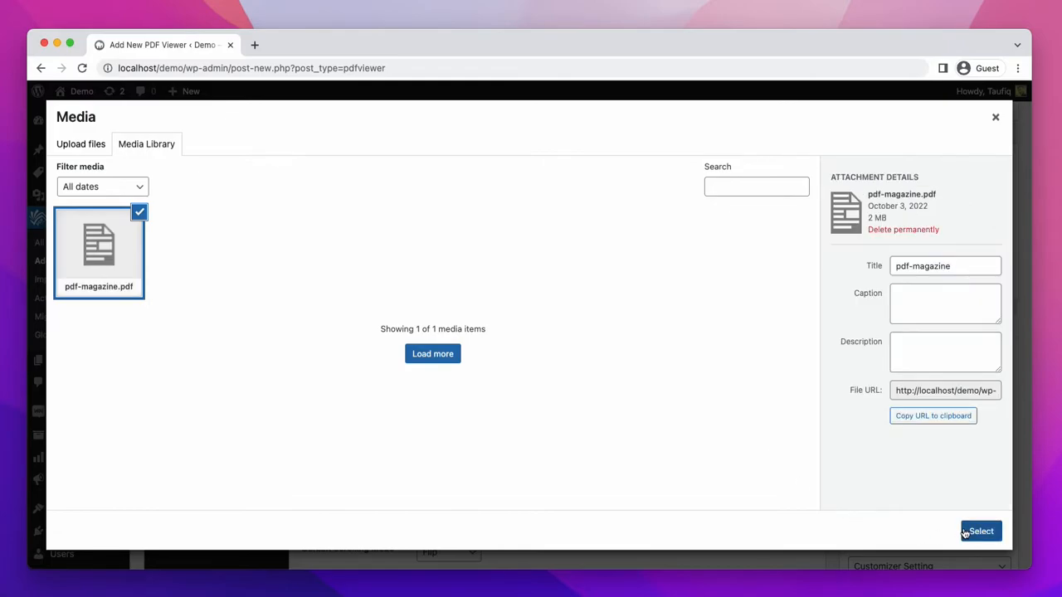
{"action": "left_click", "coordinate": [980, 531]}
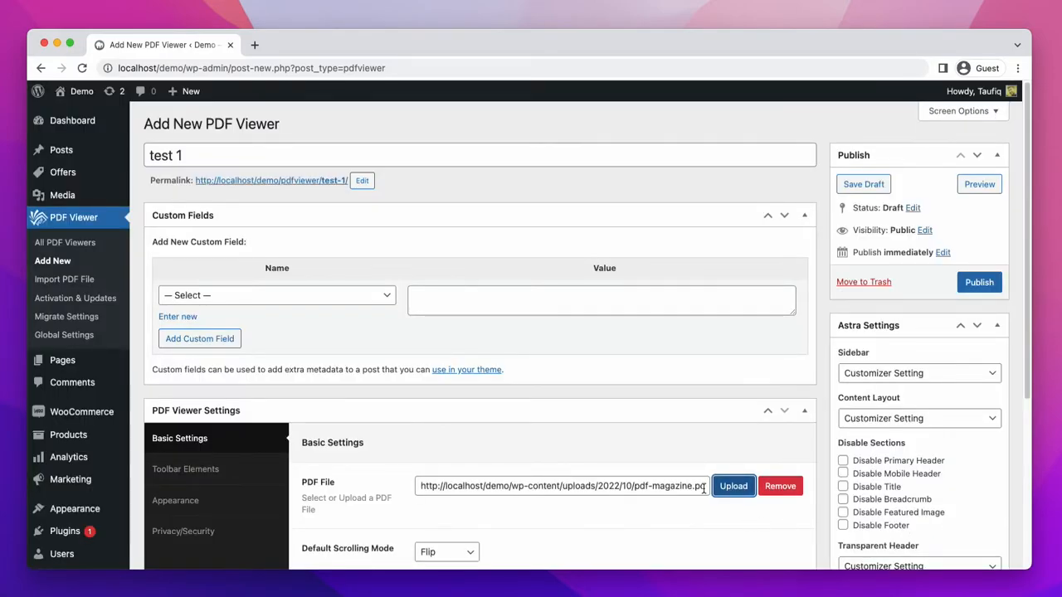
In Basic Settings keep Flip scrolling, set Default Spread to ODD, and keep en-US language
{"action": "scroll", "scroll_direction": "down", "scroll_amount": 3}
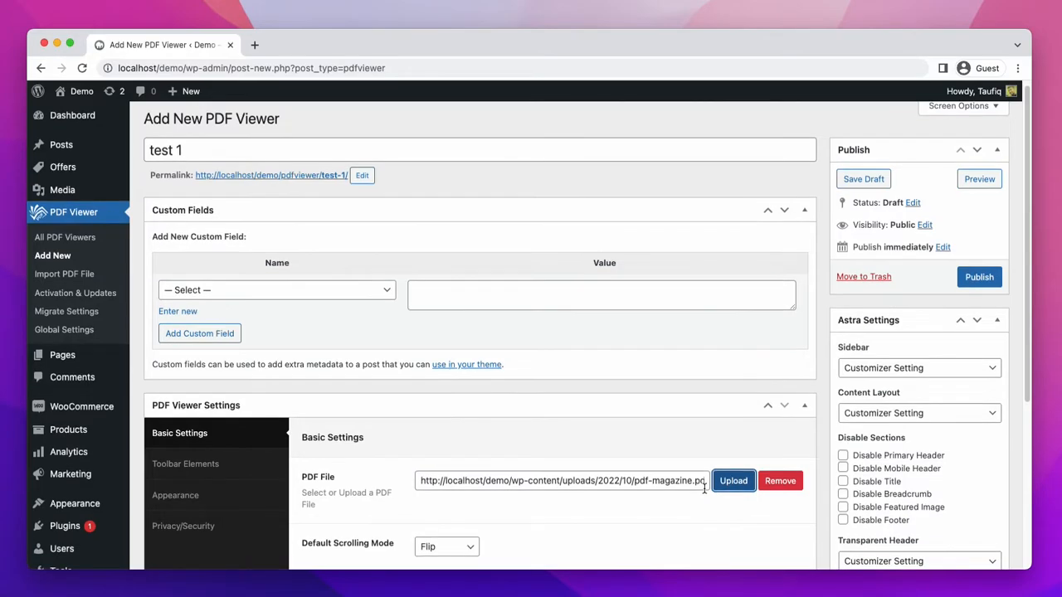
{"action": "scroll", "scroll_direction": "down", "scroll_amount": 3}
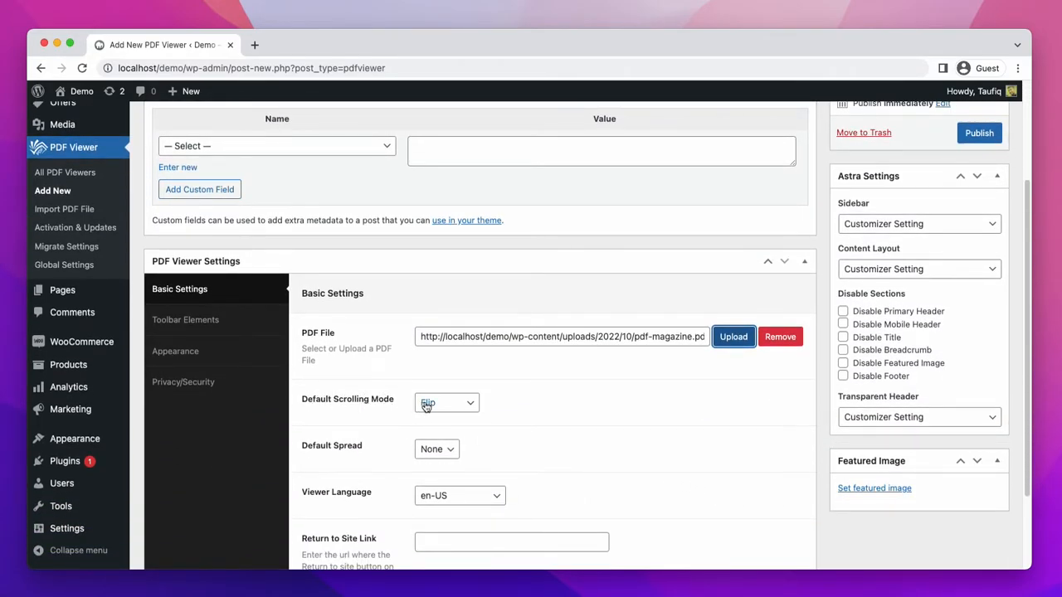
{"action": "left_click", "coordinate": [446, 402]}
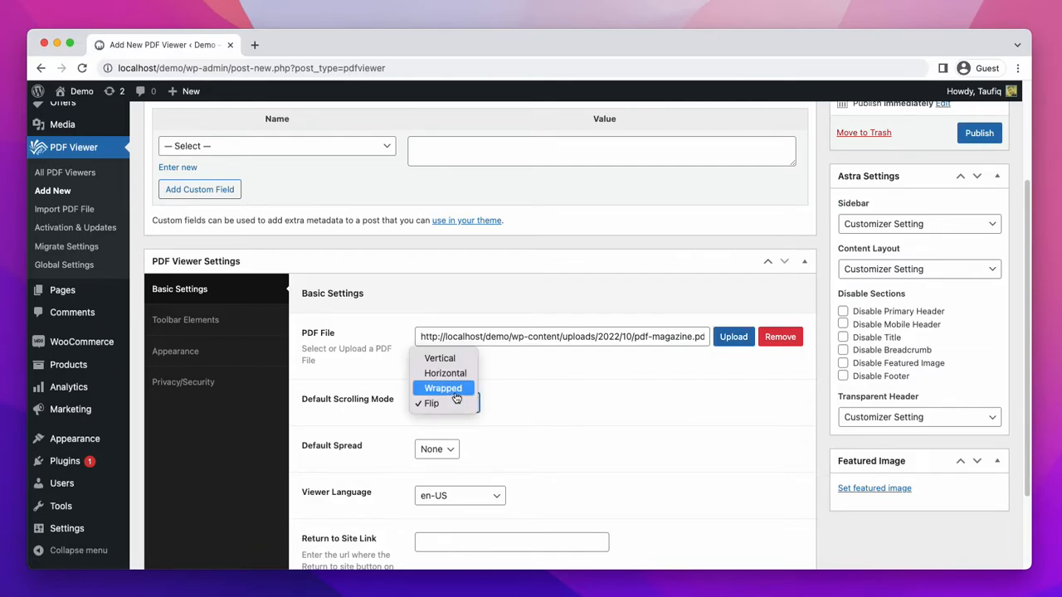
{"action": "mouse_move", "coordinate": [440, 358]}
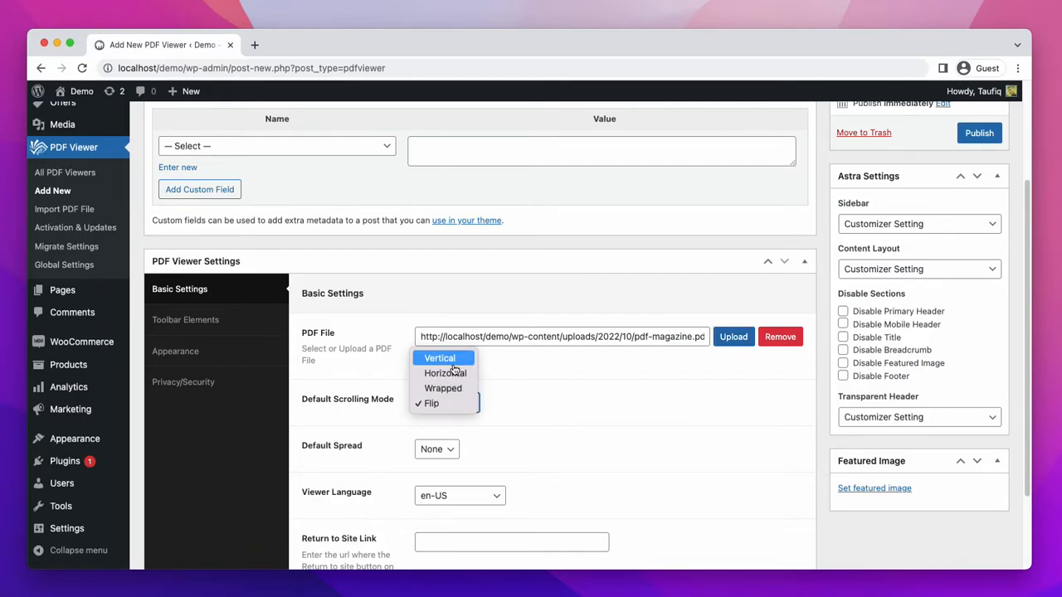
{"action": "mouse_move", "coordinate": [460, 404]}
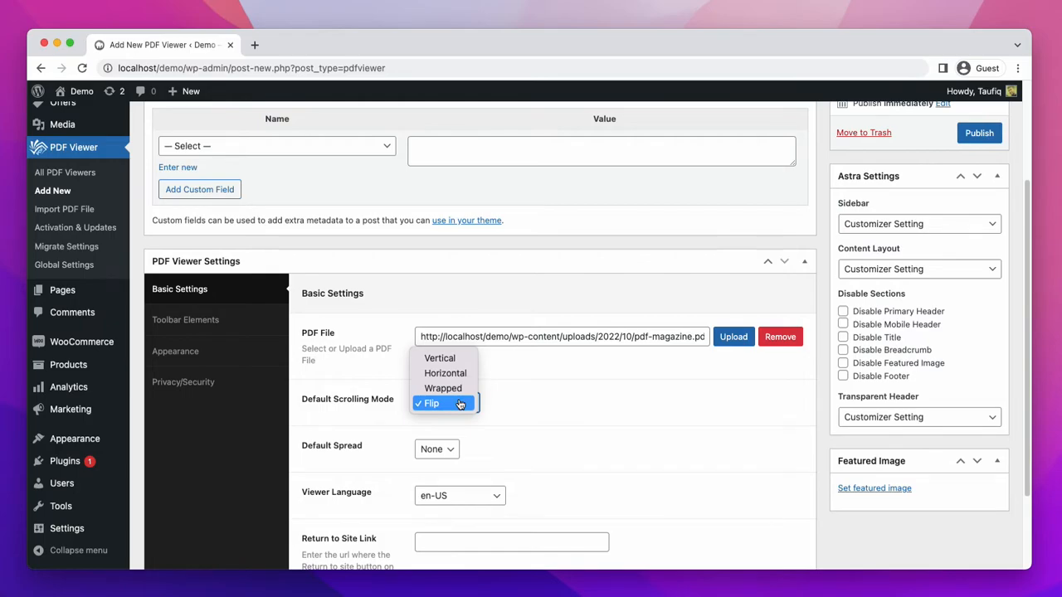
{"action": "left_click", "coordinate": [431, 403]}
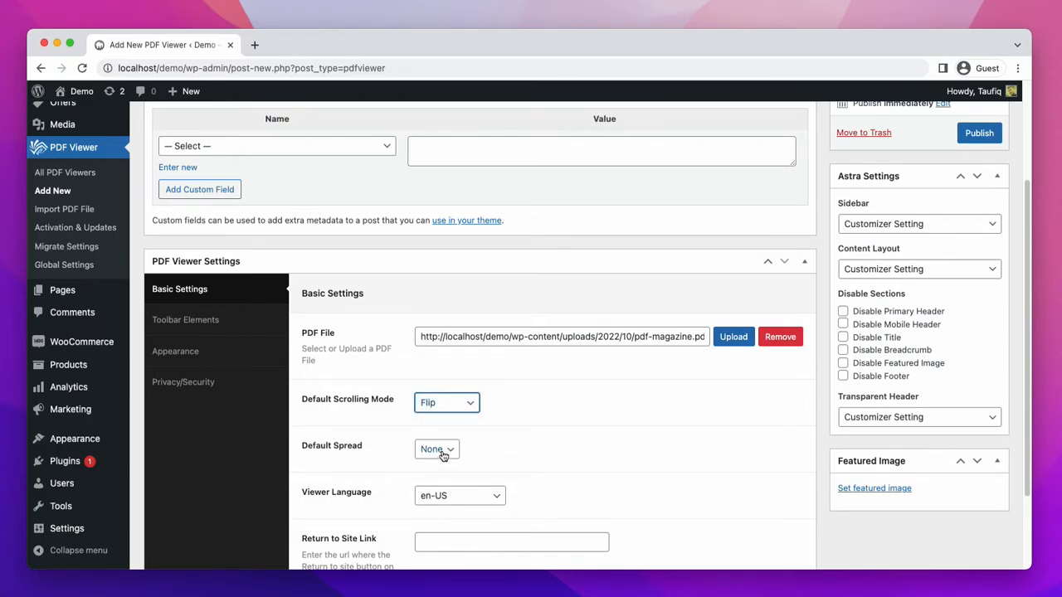
{"action": "left_click", "coordinate": [437, 448]}
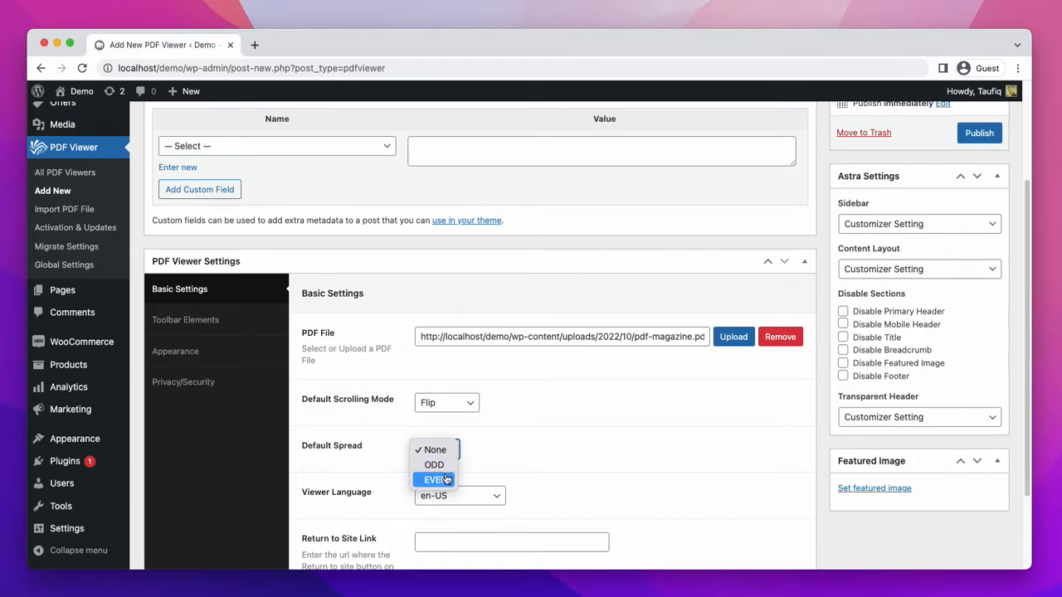
{"action": "left_click", "coordinate": [434, 465]}
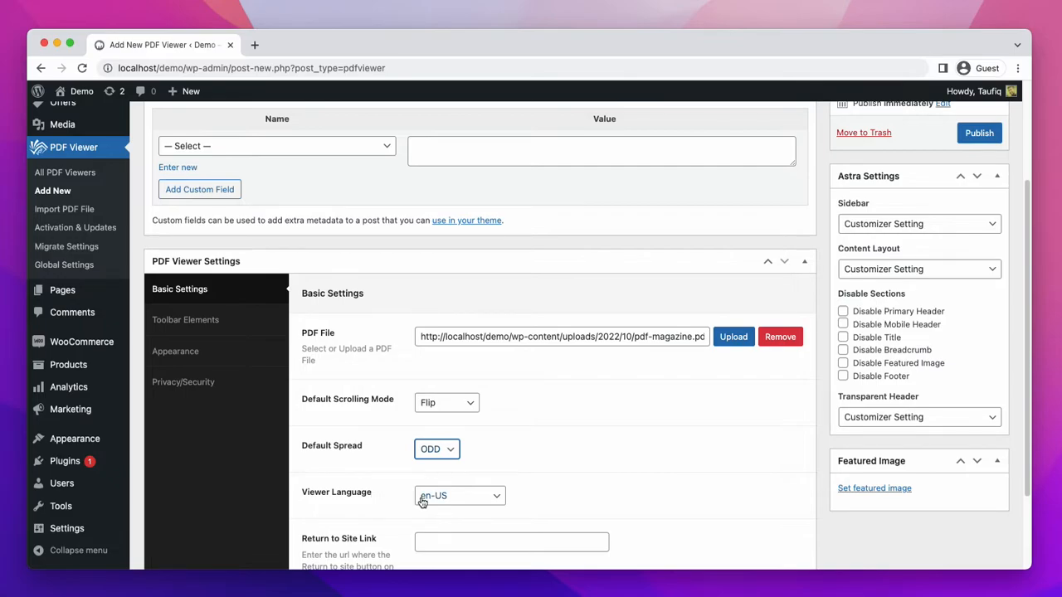
{"action": "left_click", "coordinate": [460, 495]}
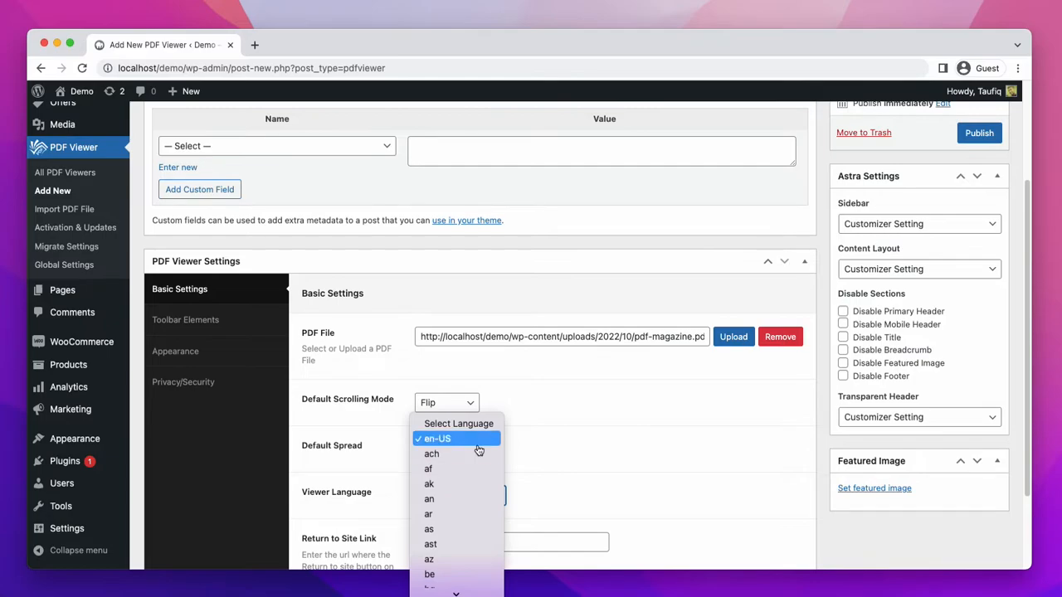
{"action": "left_click", "coordinate": [437, 438]}
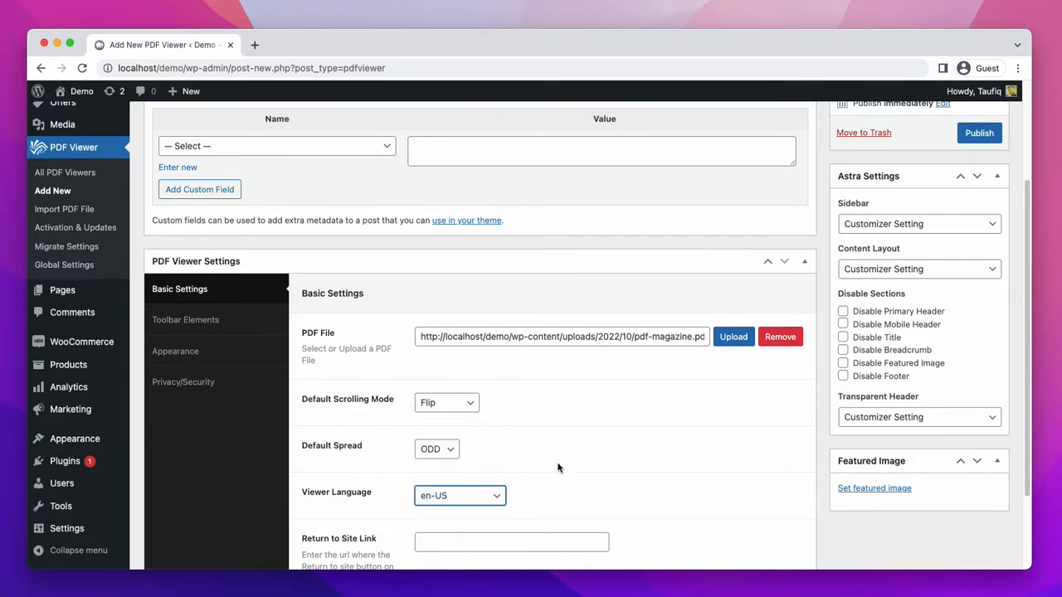
{"action": "scroll", "scroll_direction": "down", "scroll_amount": 3}
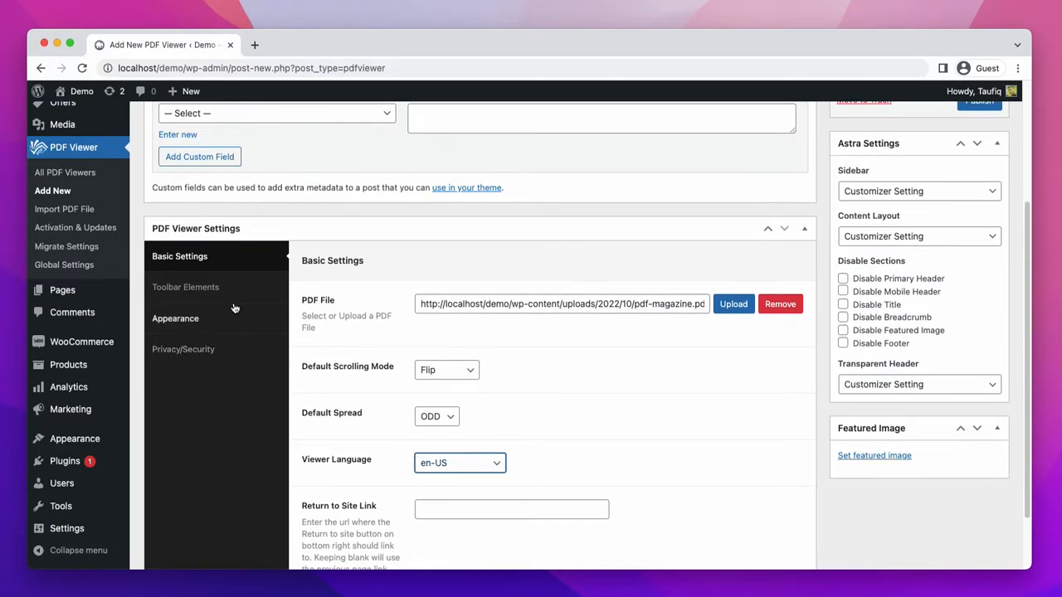
Switch Toolbar Elements off global settings, keeping all items including Print visible
{"action": "left_click", "coordinate": [184, 287]}
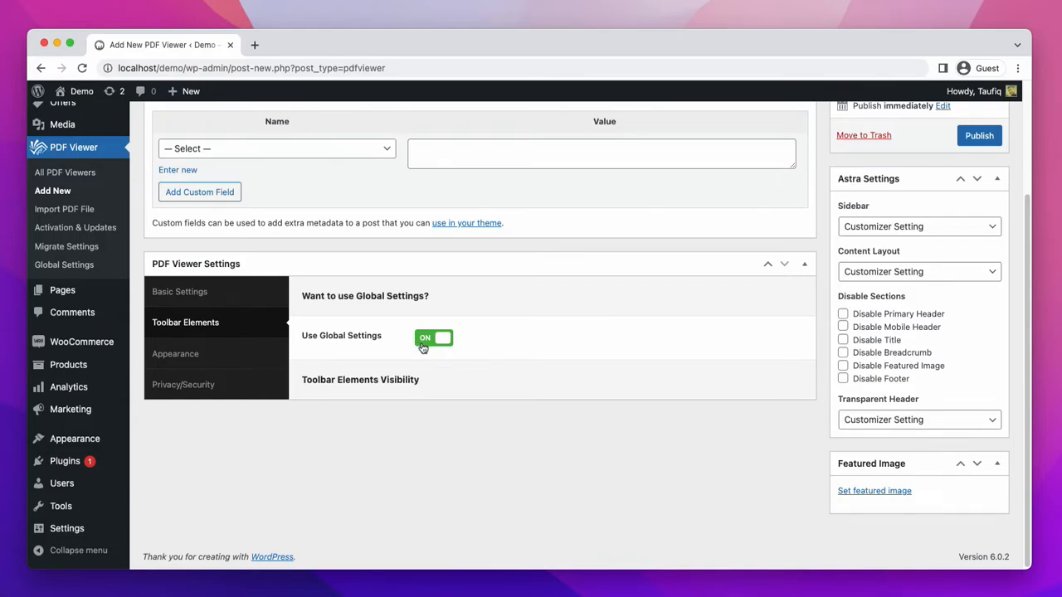
{"action": "left_click", "coordinate": [433, 338]}
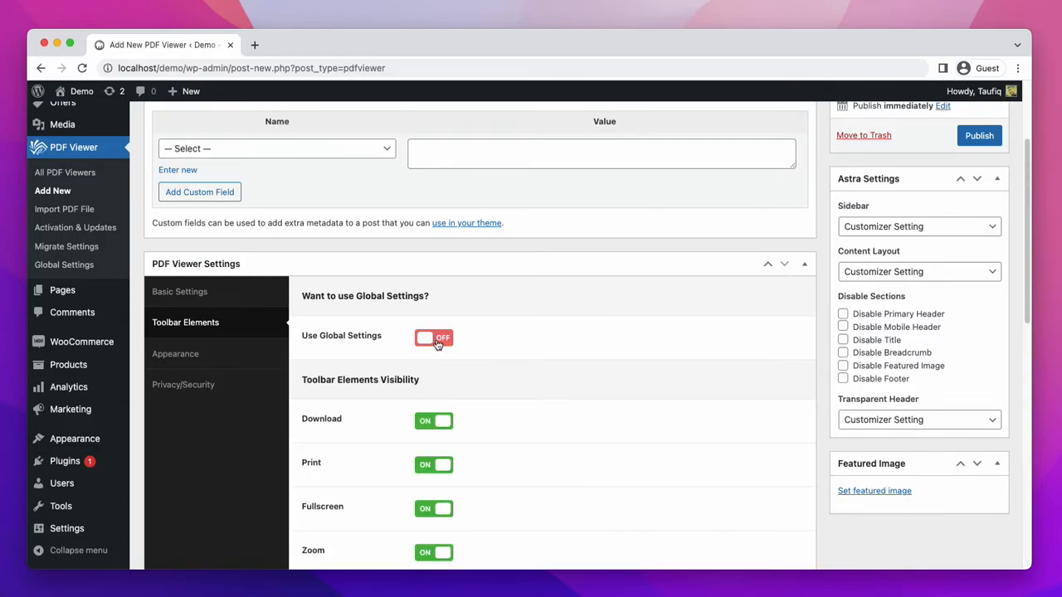
{"action": "mouse_move", "coordinate": [326, 438]}
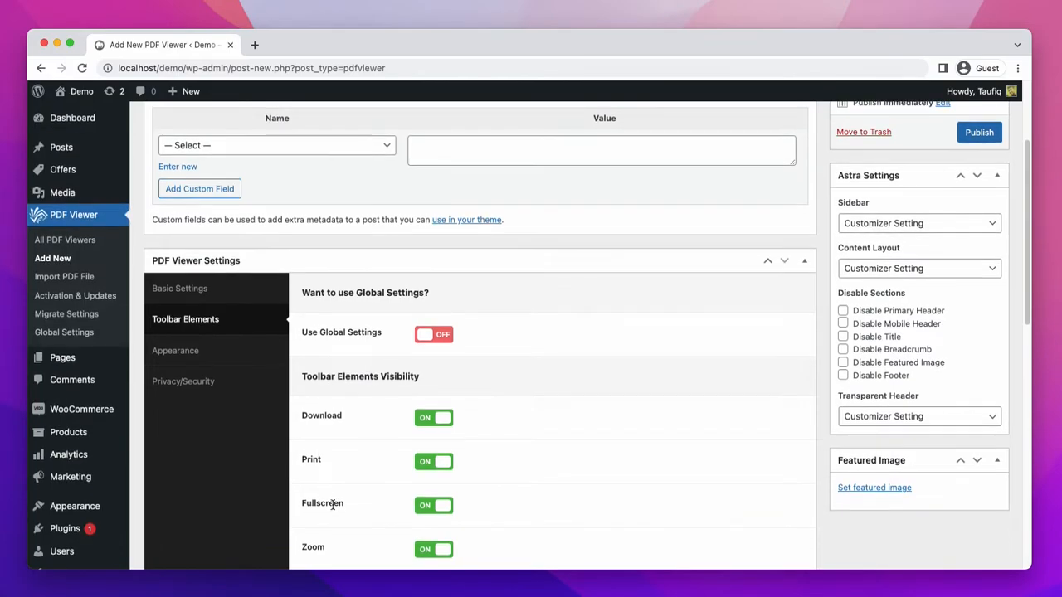
{"action": "scroll", "scroll_direction": "down", "scroll_amount": 3}
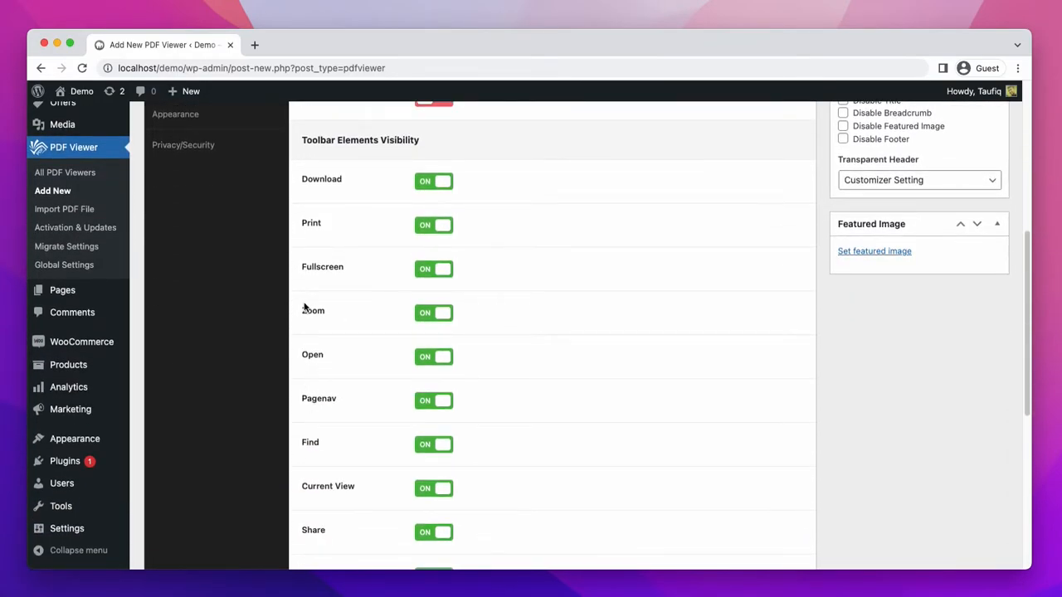
{"action": "mouse_move", "coordinate": [323, 393]}
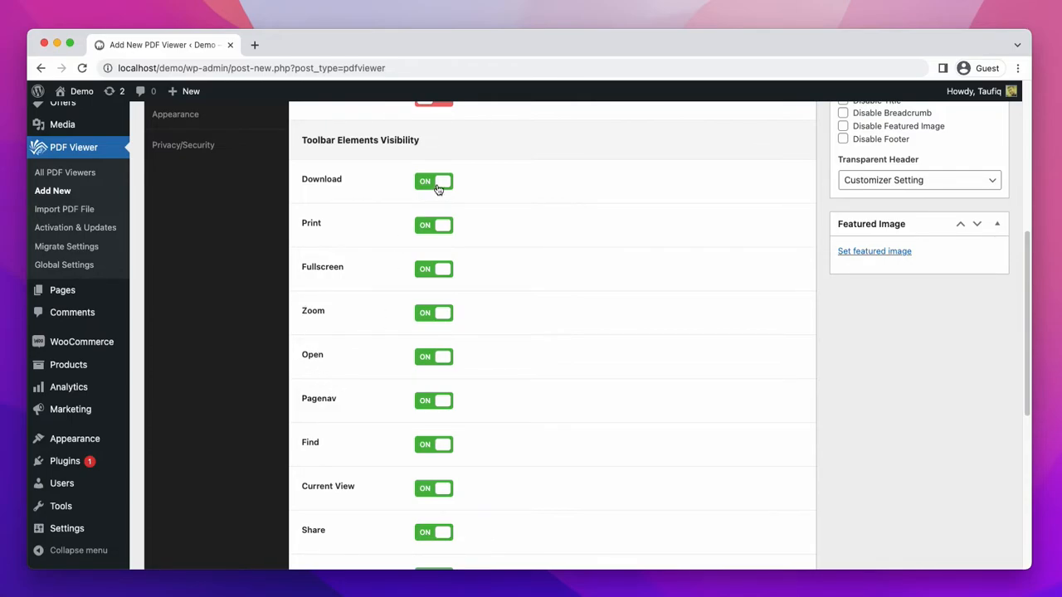
{"action": "left_click", "coordinate": [433, 224]}
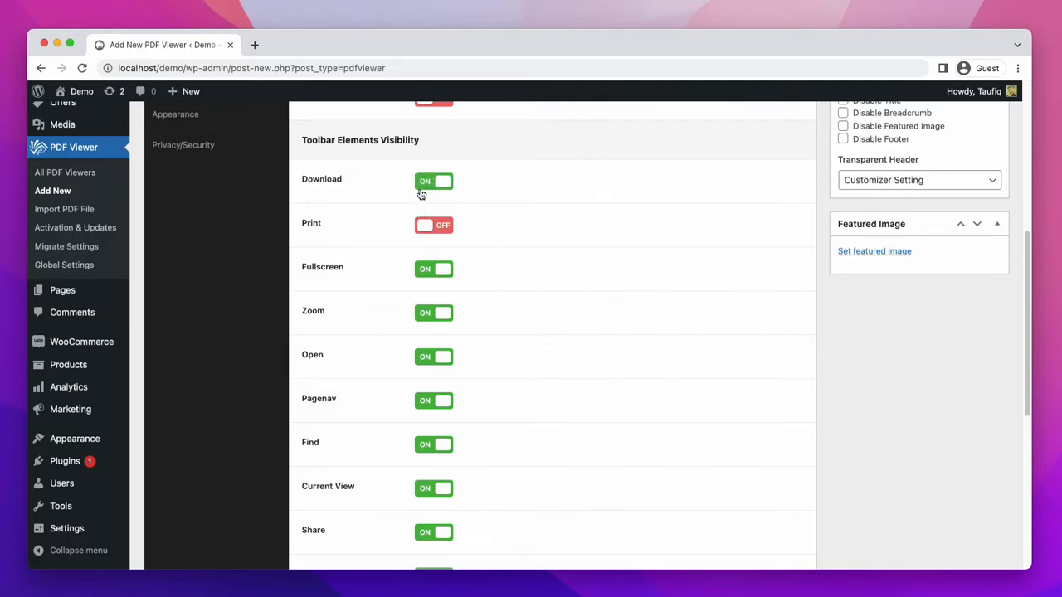
{"action": "left_click", "coordinate": [433, 225]}
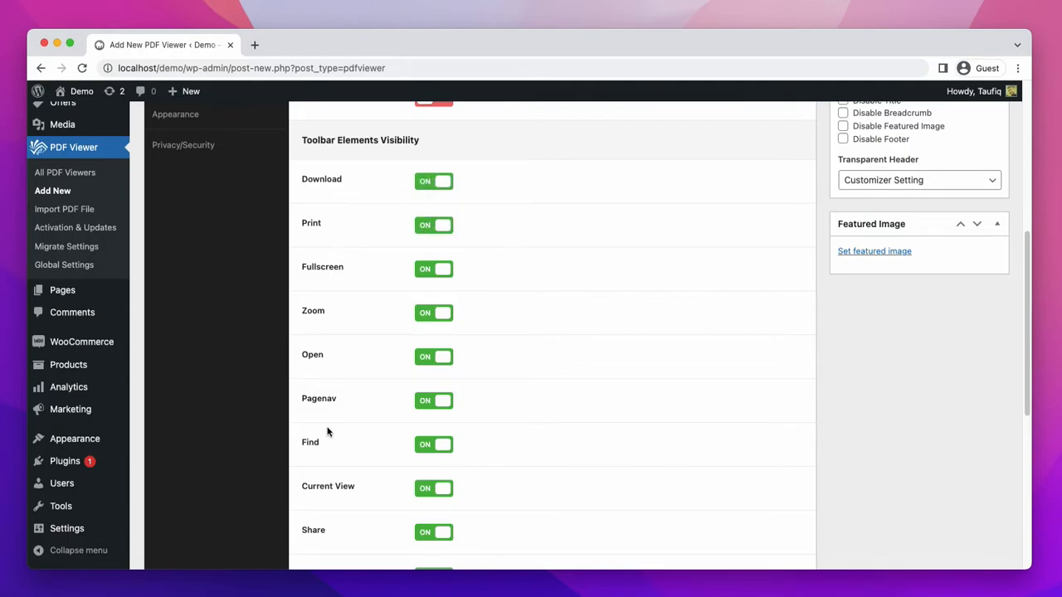
{"action": "left_click", "coordinate": [175, 146]}
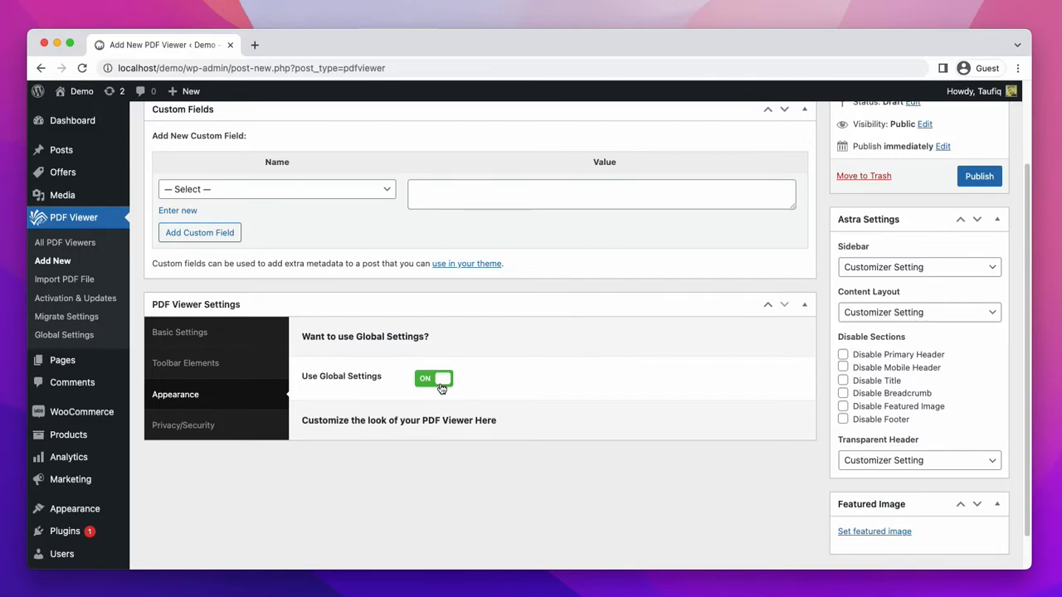
Turn off Use Global Settings for appearance and try the Custom Color option with its primary colour picker
{"action": "left_click", "coordinate": [433, 378]}
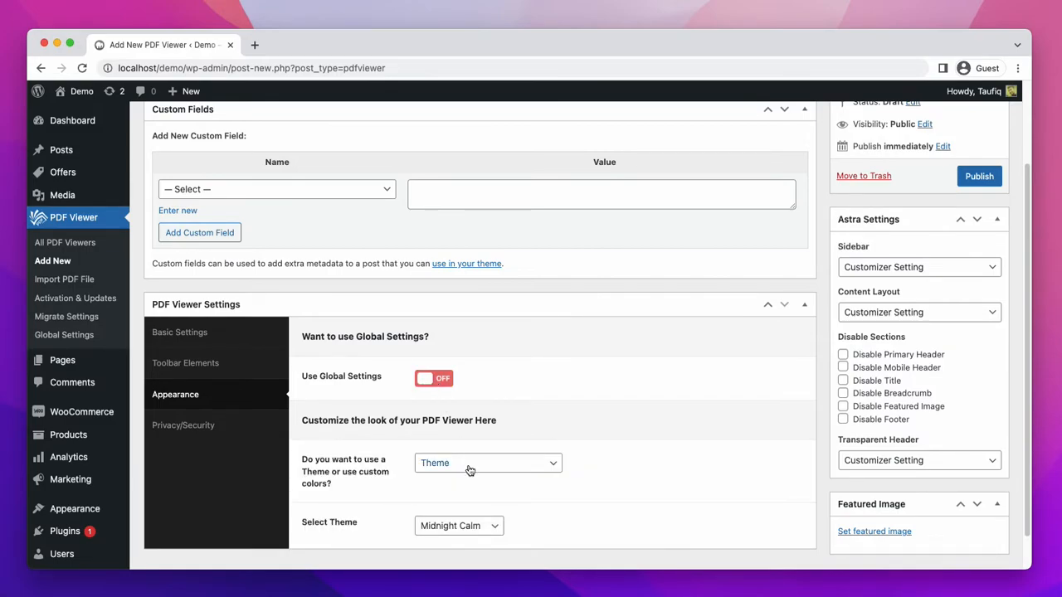
{"action": "left_click", "coordinate": [488, 463]}
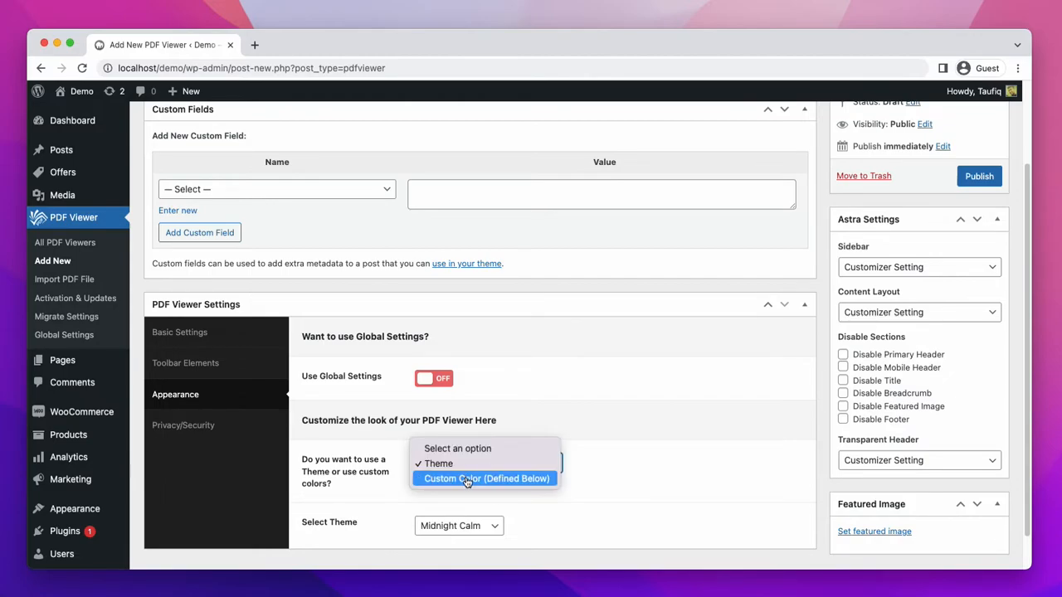
{"action": "left_click", "coordinate": [486, 478]}
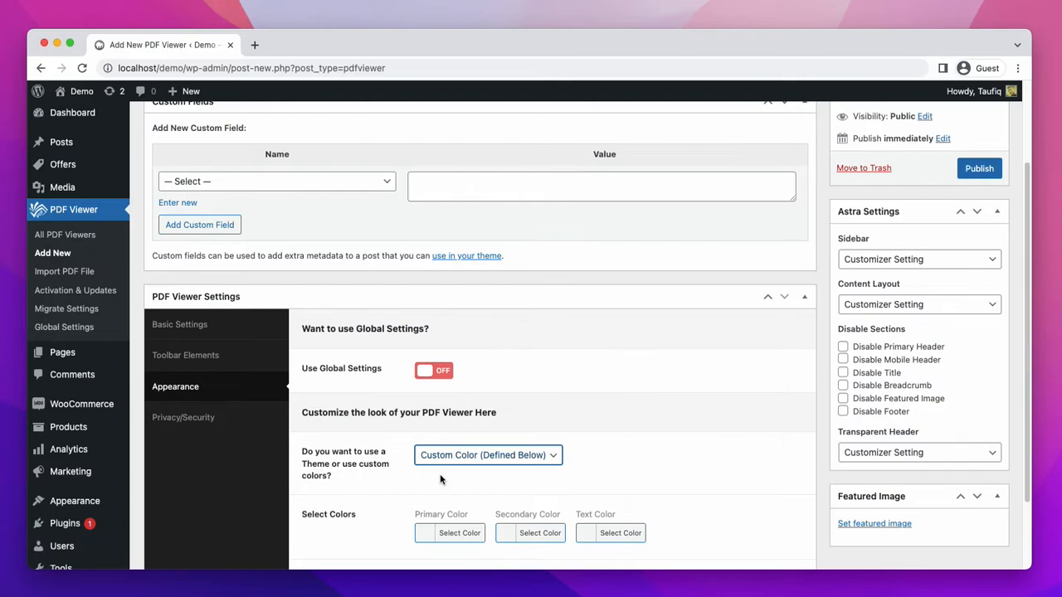
{"action": "scroll", "scroll_direction": "down", "scroll_amount": 3}
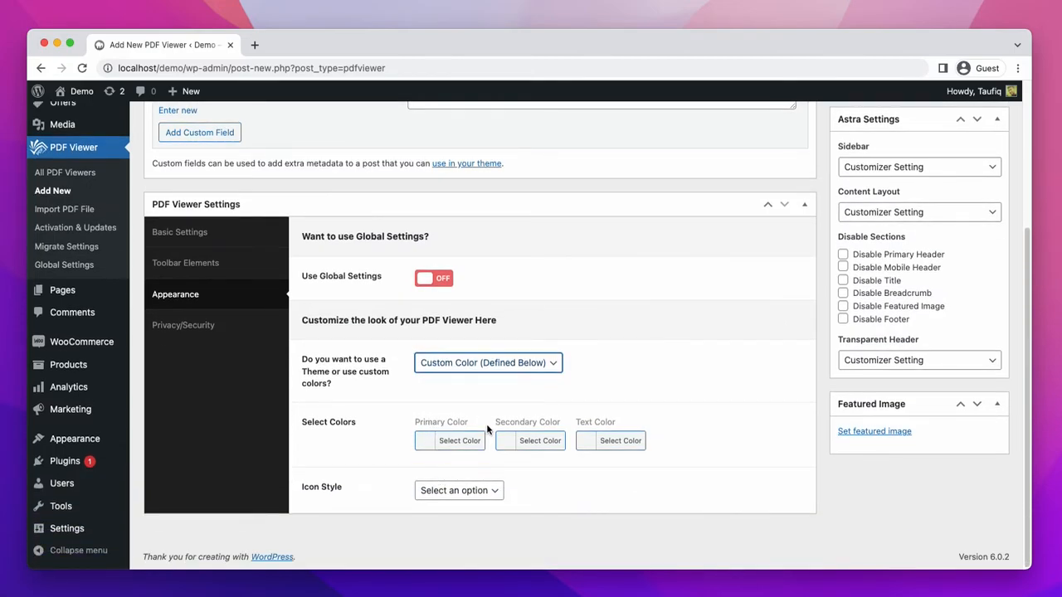
{"action": "mouse_move", "coordinate": [606, 421]}
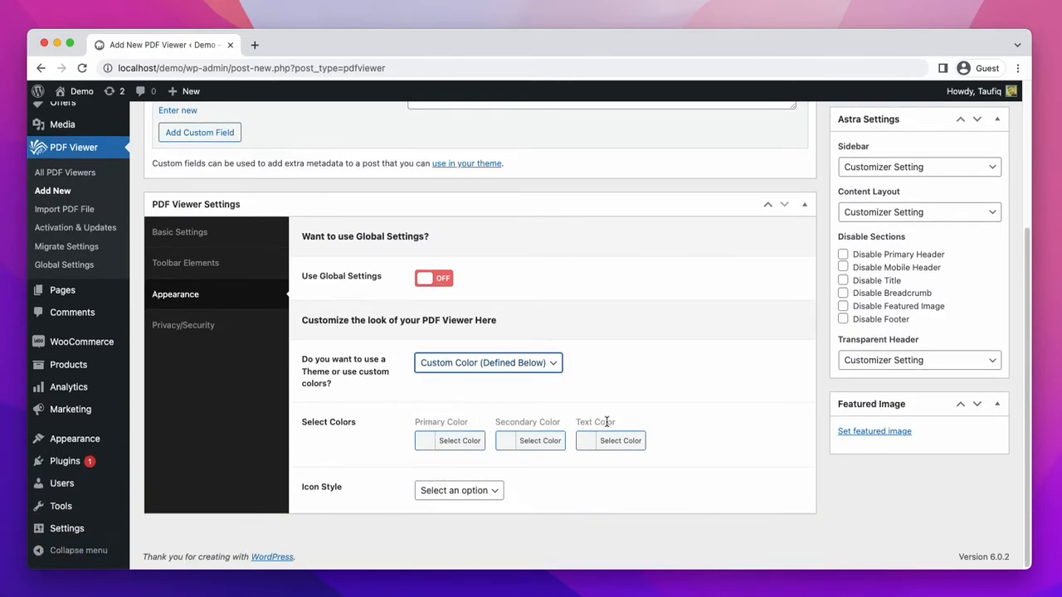
{"action": "left_click", "coordinate": [449, 440]}
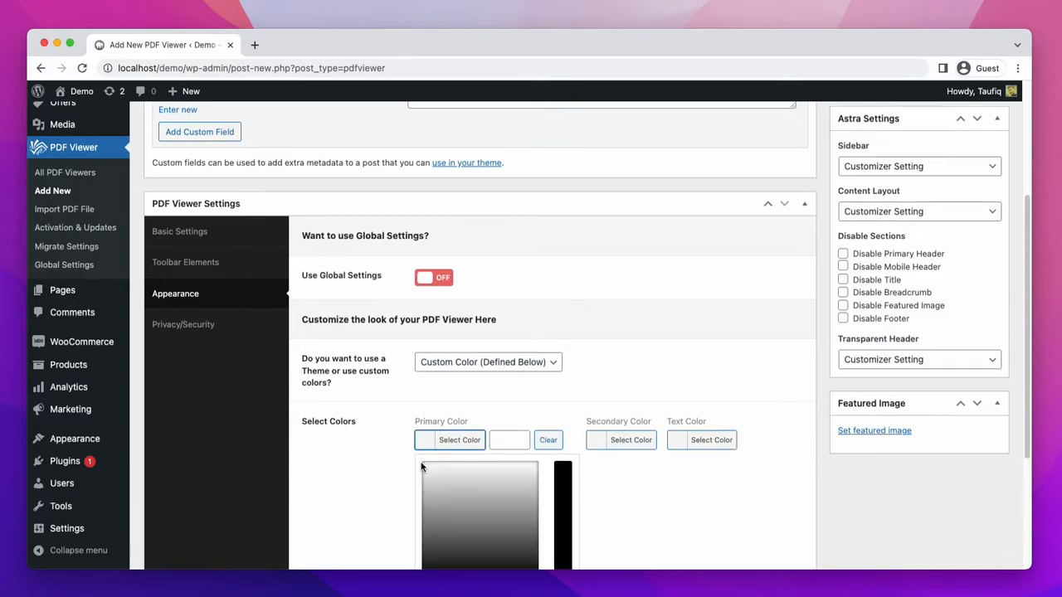
{"action": "scroll", "scroll_direction": "down", "scroll_amount": 3}
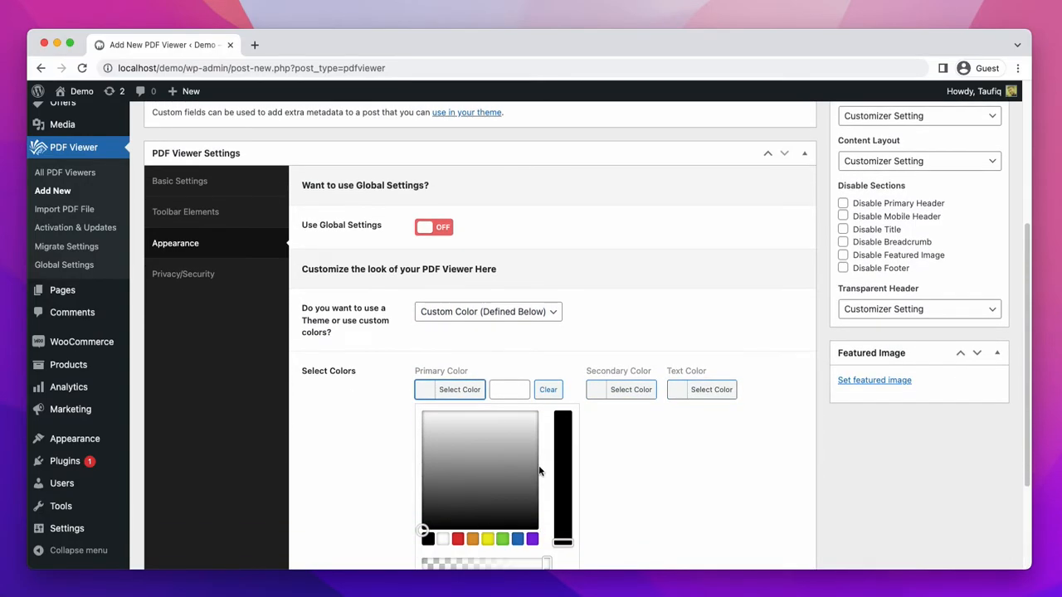
{"action": "mouse_move", "coordinate": [477, 305]}
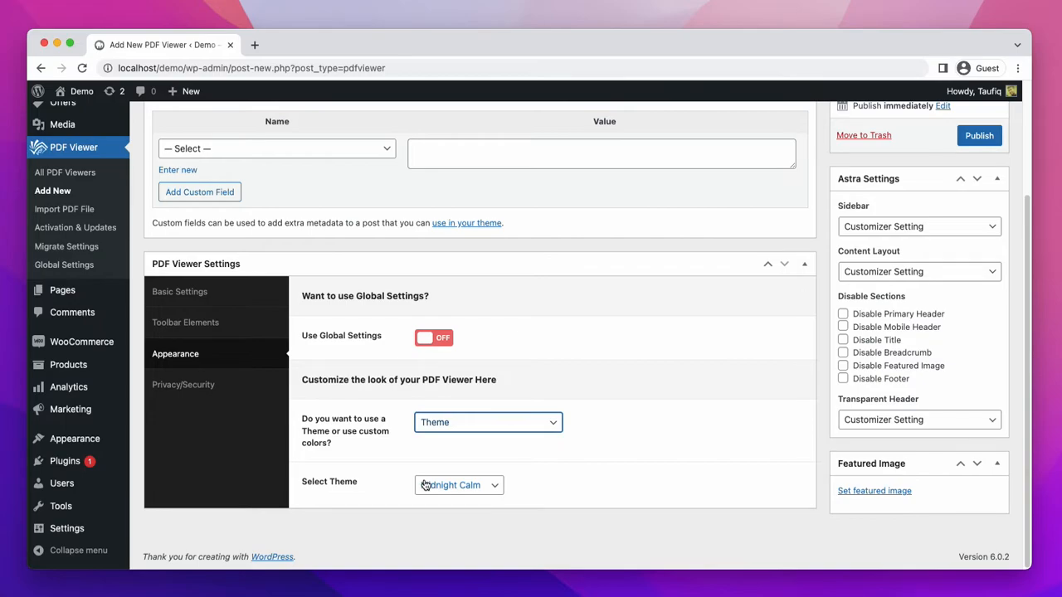
{"action": "mouse_move", "coordinate": [491, 485]}
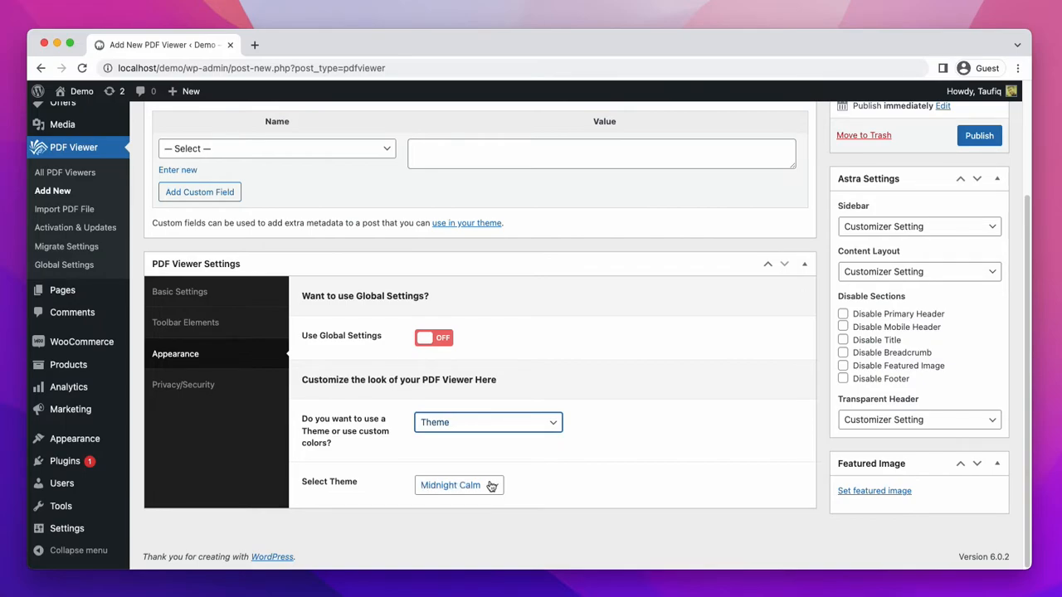
Use a theme instead and keep Midnight Calm as the selected theme
{"action": "left_click", "coordinate": [459, 485]}
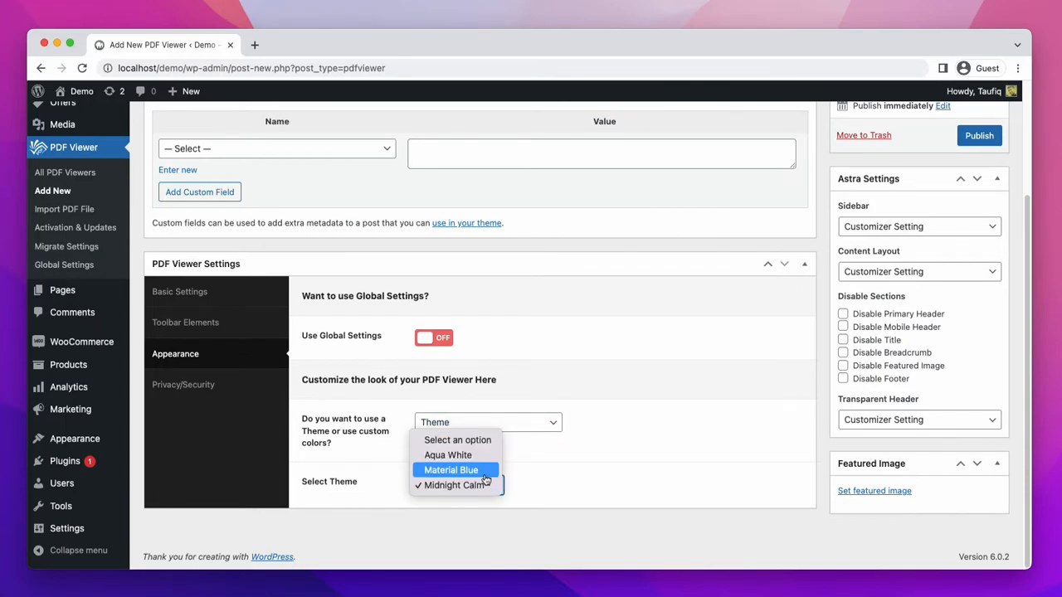
{"action": "mouse_move", "coordinate": [448, 454]}
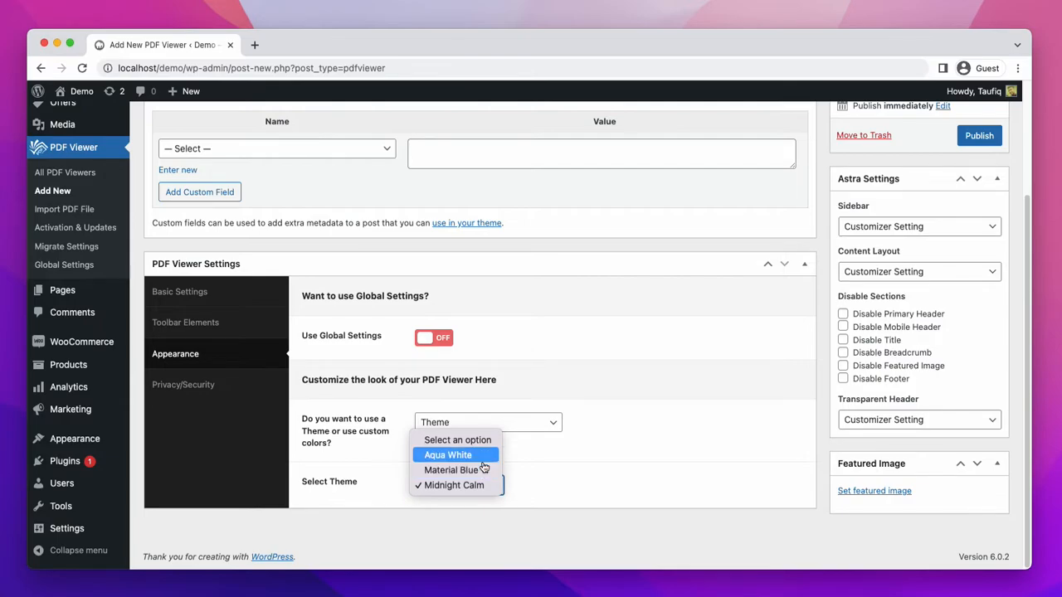
{"action": "mouse_move", "coordinate": [451, 469]}
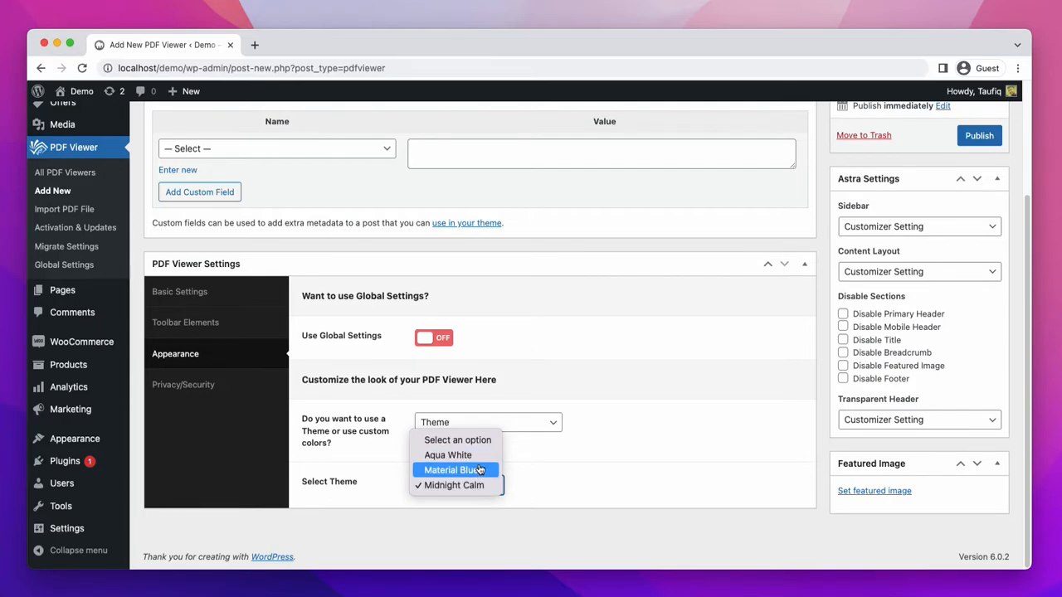
{"action": "mouse_move", "coordinate": [453, 485]}
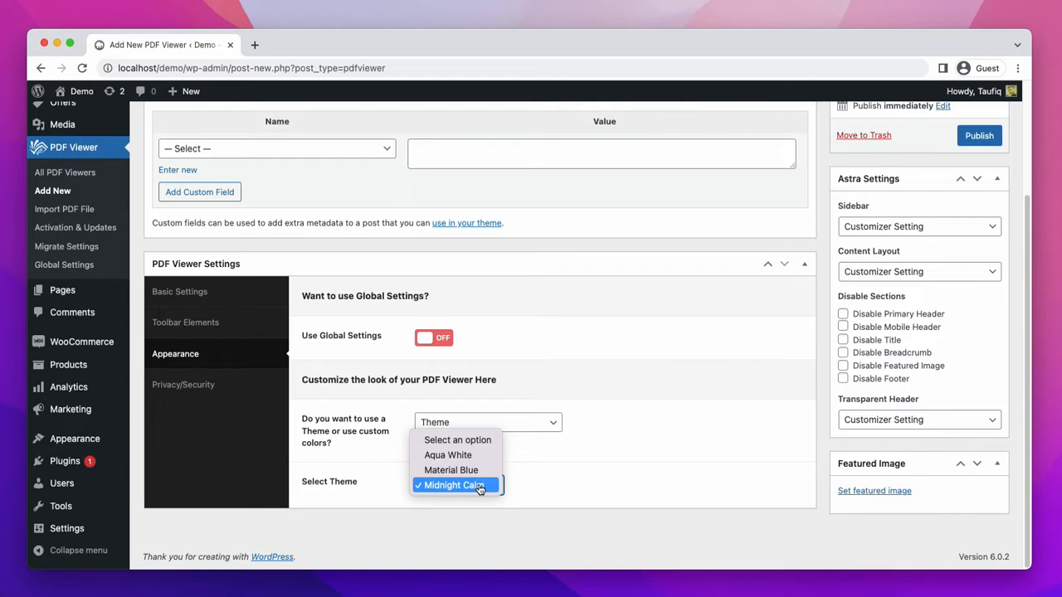
{"action": "left_click", "coordinate": [455, 485]}
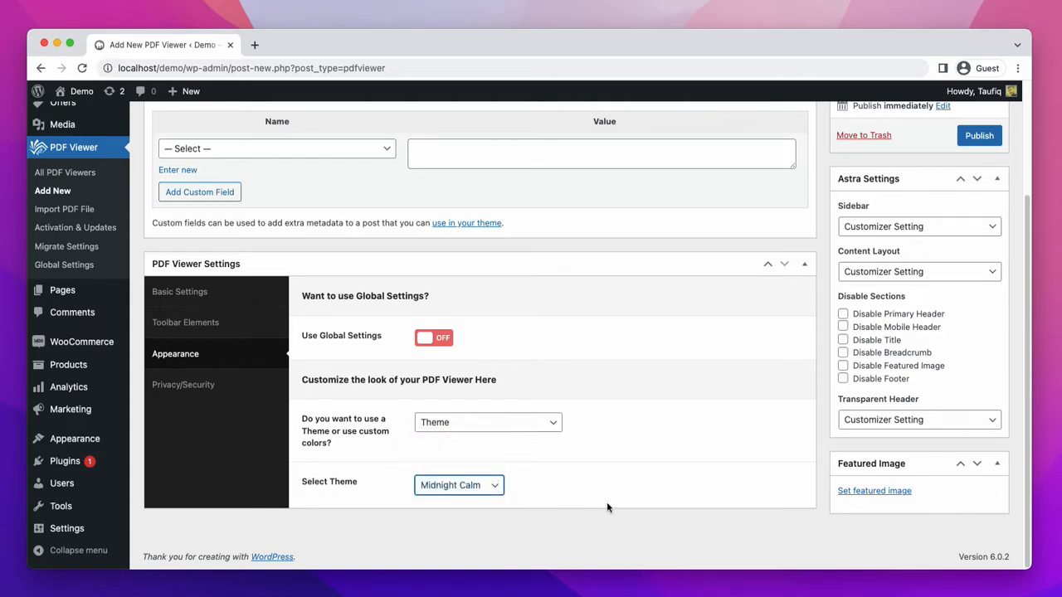
{"action": "scroll", "scroll_direction": "down", "scroll_amount": 3}
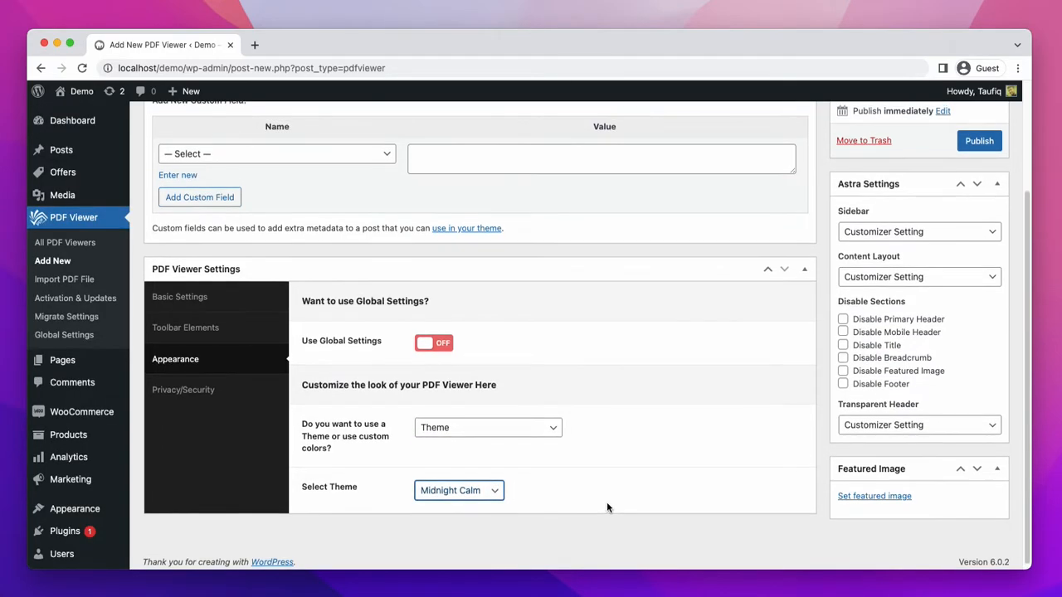
{"action": "scroll", "scroll_direction": "down", "scroll_amount": 3}
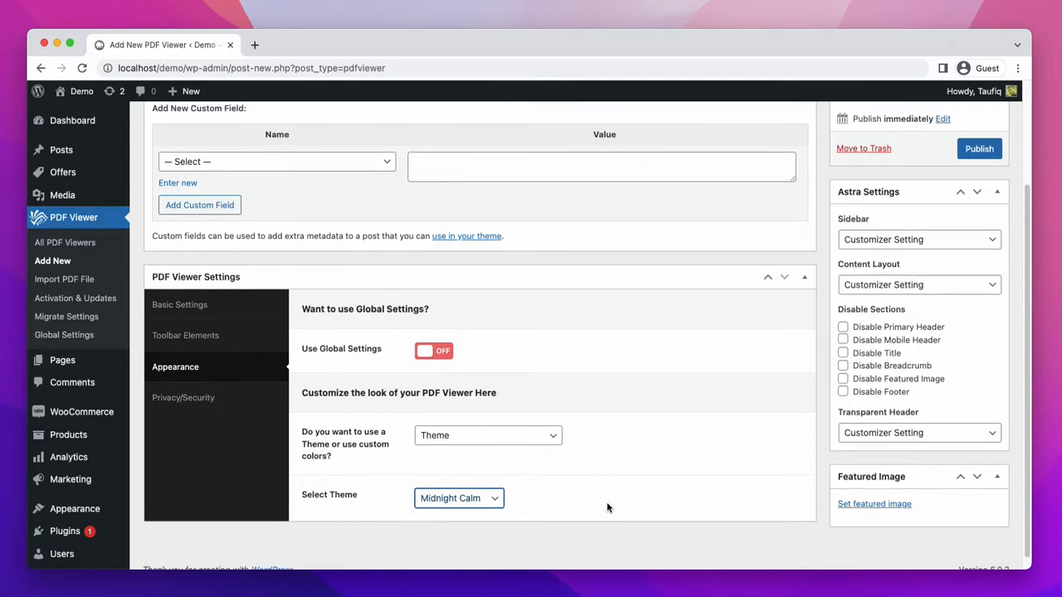
{"action": "scroll", "scroll_direction": "down", "scroll_amount": 3}
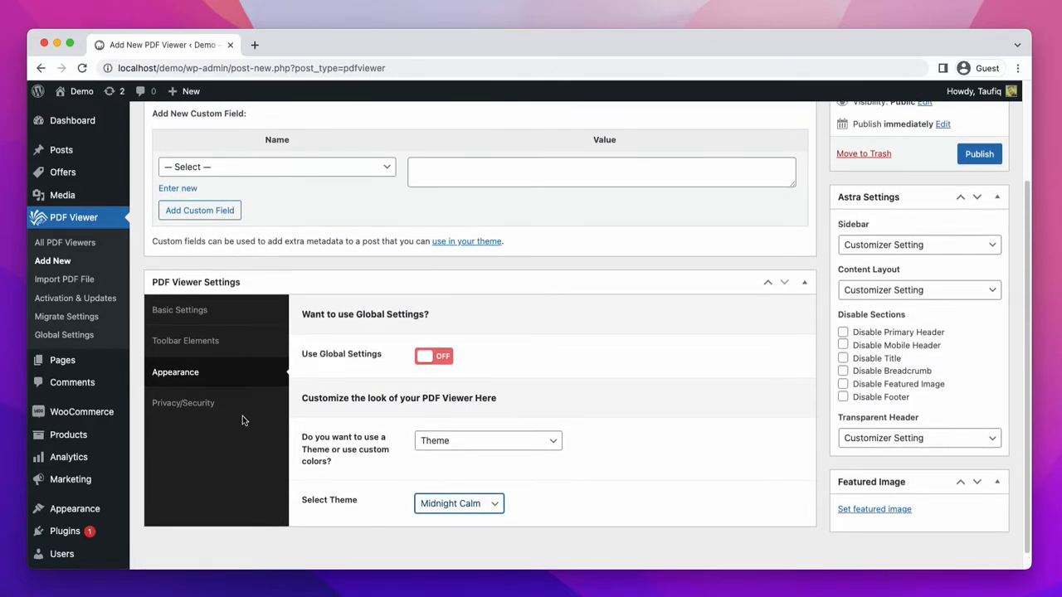
Review the Privacy/Security settings and the default access-denied Customize Messages fields
{"action": "left_click", "coordinate": [183, 403]}
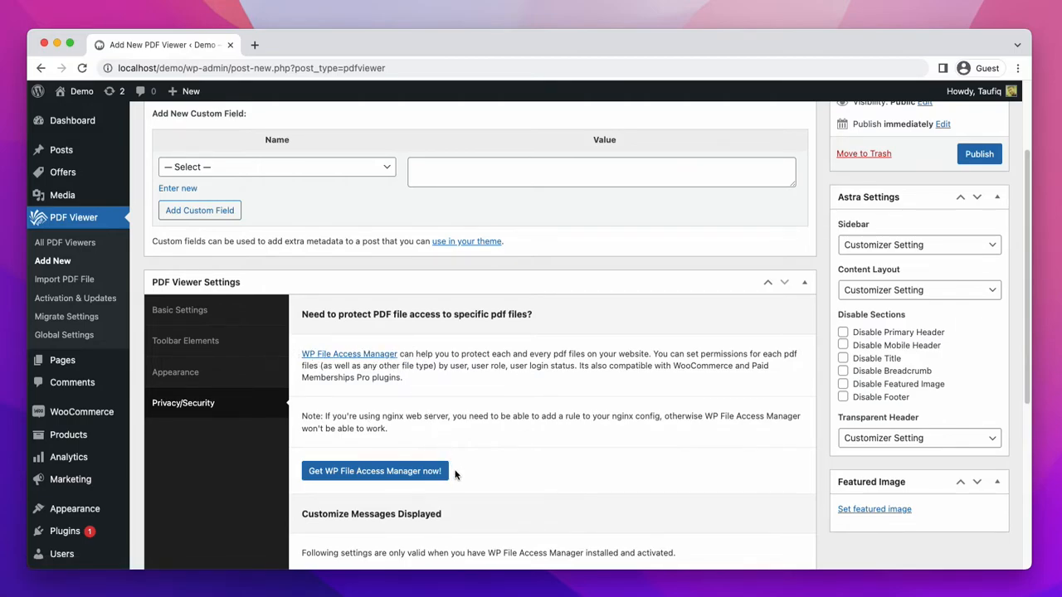
{"action": "mouse_move", "coordinate": [374, 470]}
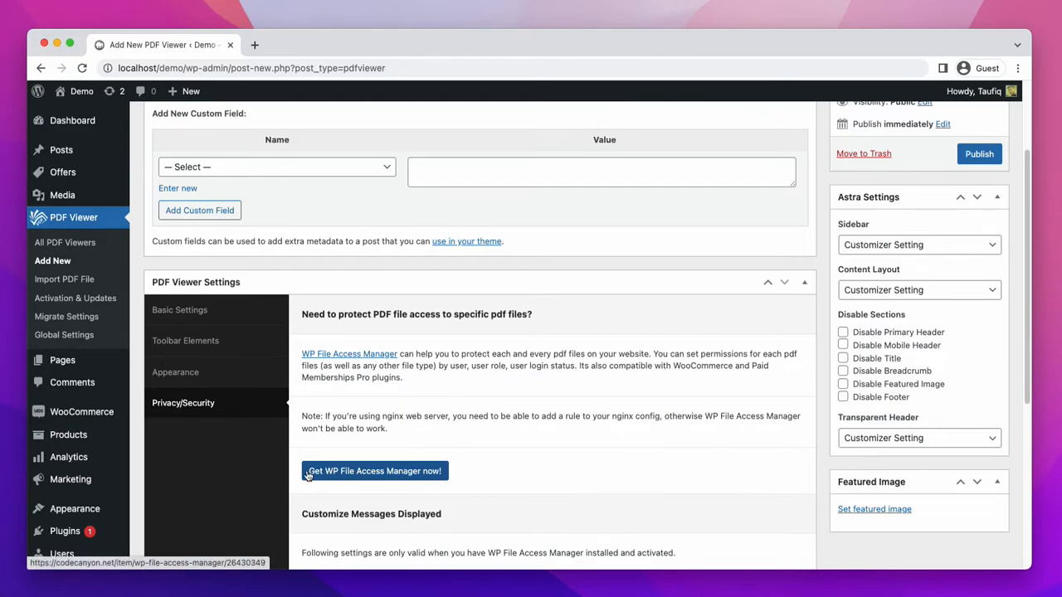
{"action": "mouse_move", "coordinate": [468, 493]}
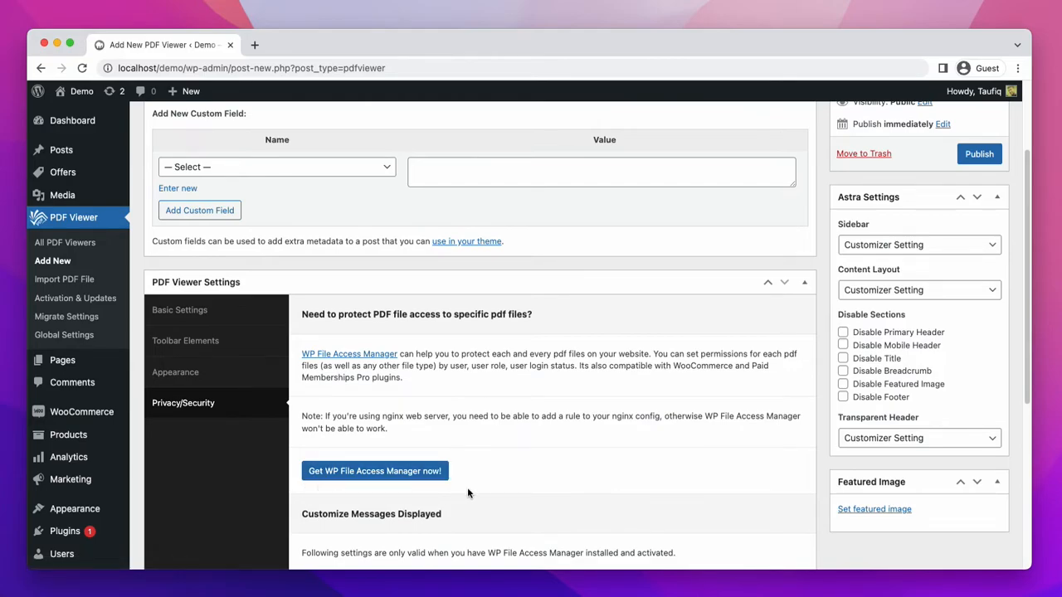
{"action": "mouse_move", "coordinate": [420, 484]}
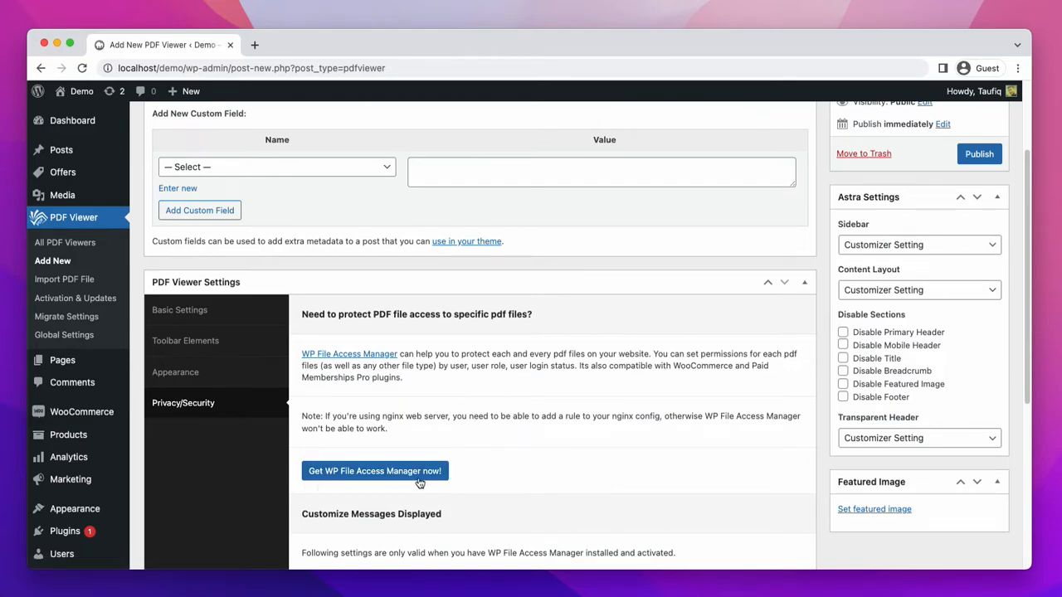
{"action": "mouse_move", "coordinate": [439, 488]}
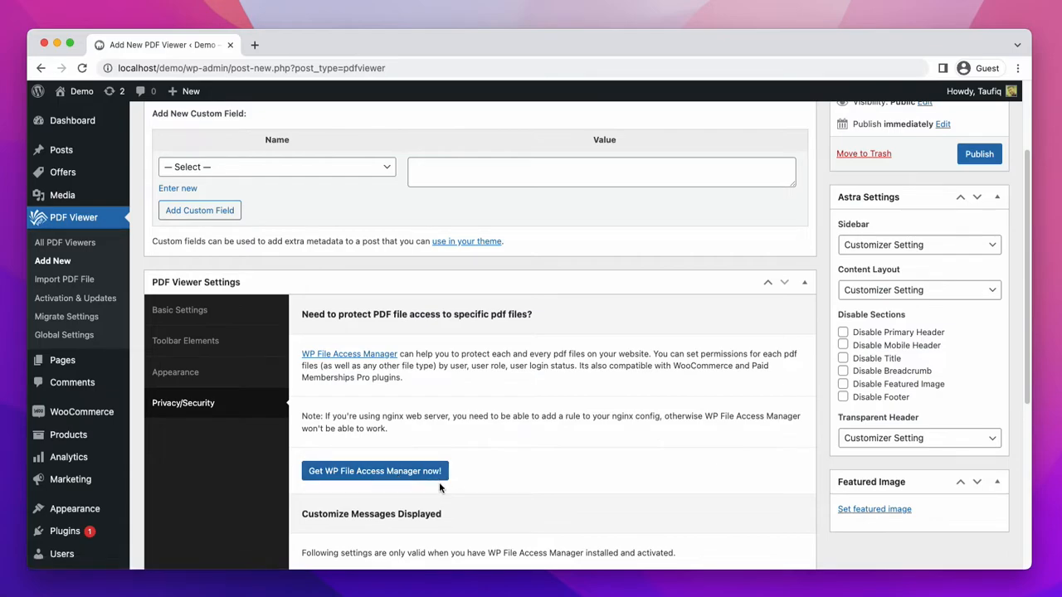
{"action": "scroll", "scroll_direction": "down", "scroll_amount": 3}
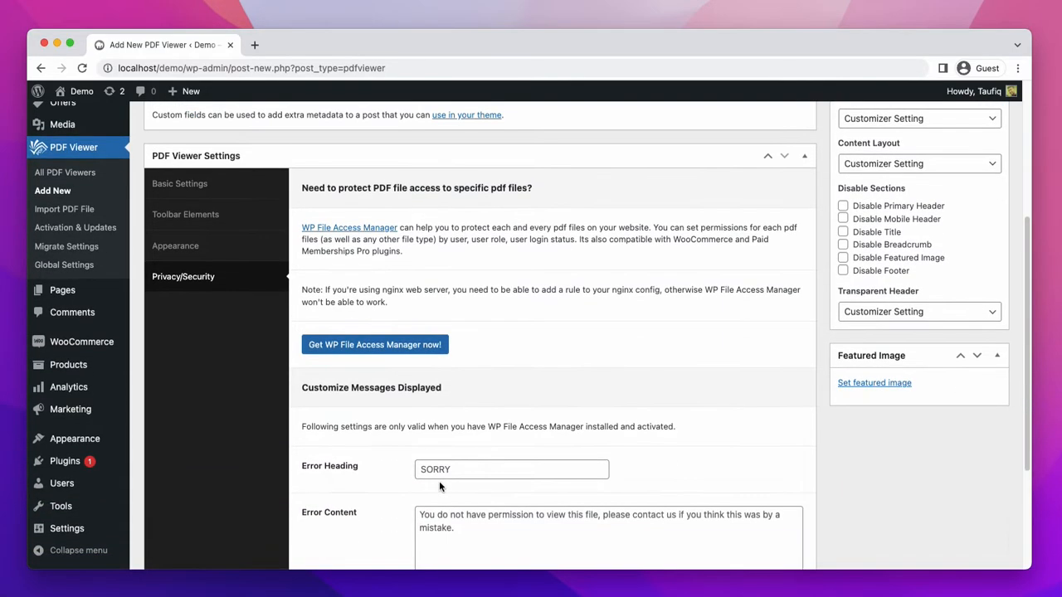
{"action": "scroll", "scroll_direction": "down", "scroll_amount": 3}
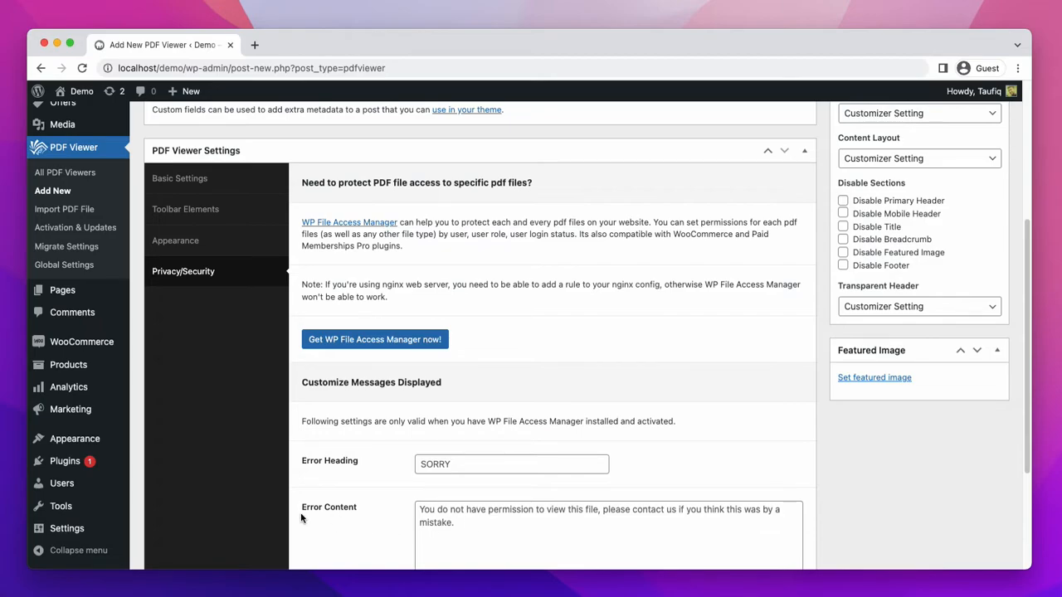
{"action": "scroll", "scroll_direction": "down", "scroll_amount": 3}
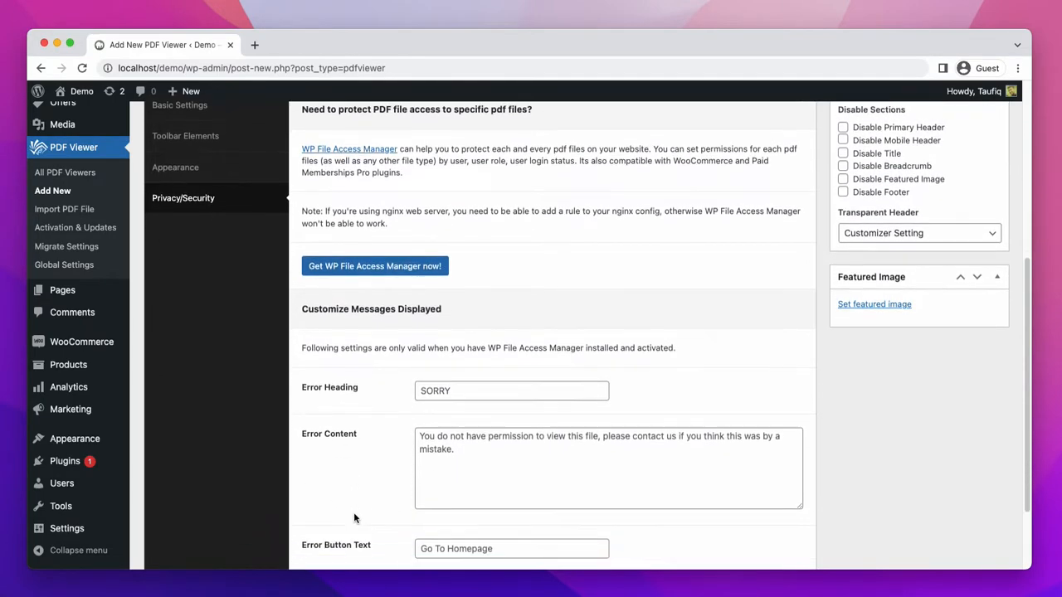
{"action": "scroll", "scroll_direction": "down", "scroll_amount": 3}
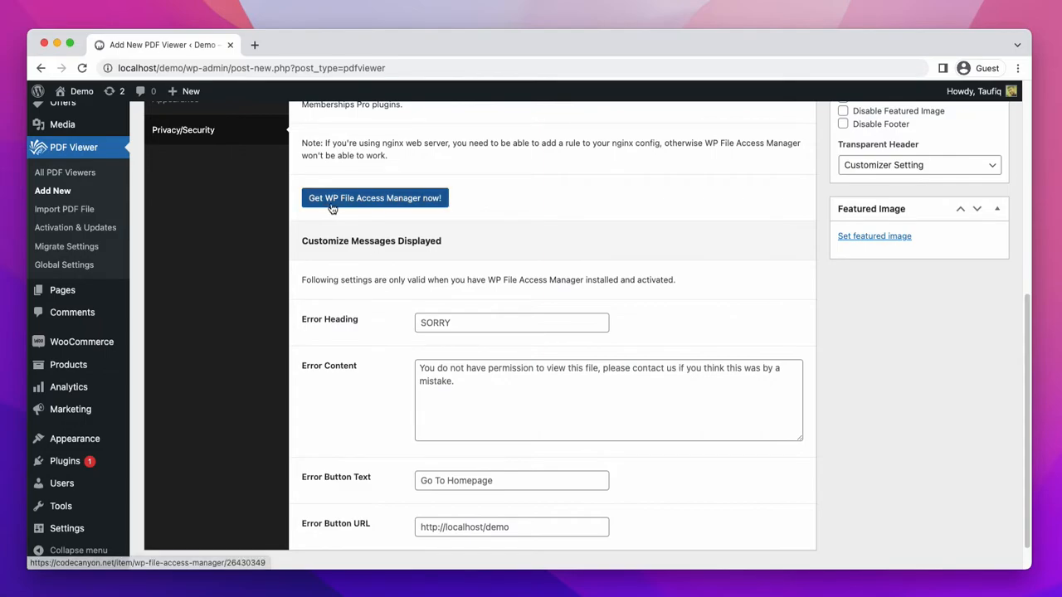
{"action": "mouse_move", "coordinate": [392, 295]}
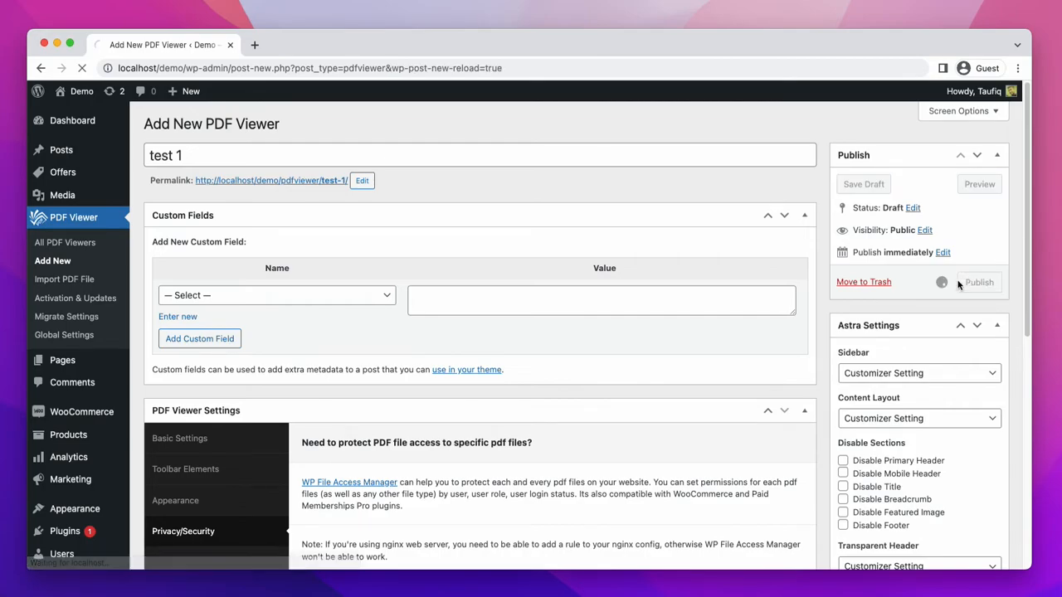
View the published 'test 1' viewer's public page and set zoom to Page Fit
{"action": "left_click", "coordinate": [978, 282]}
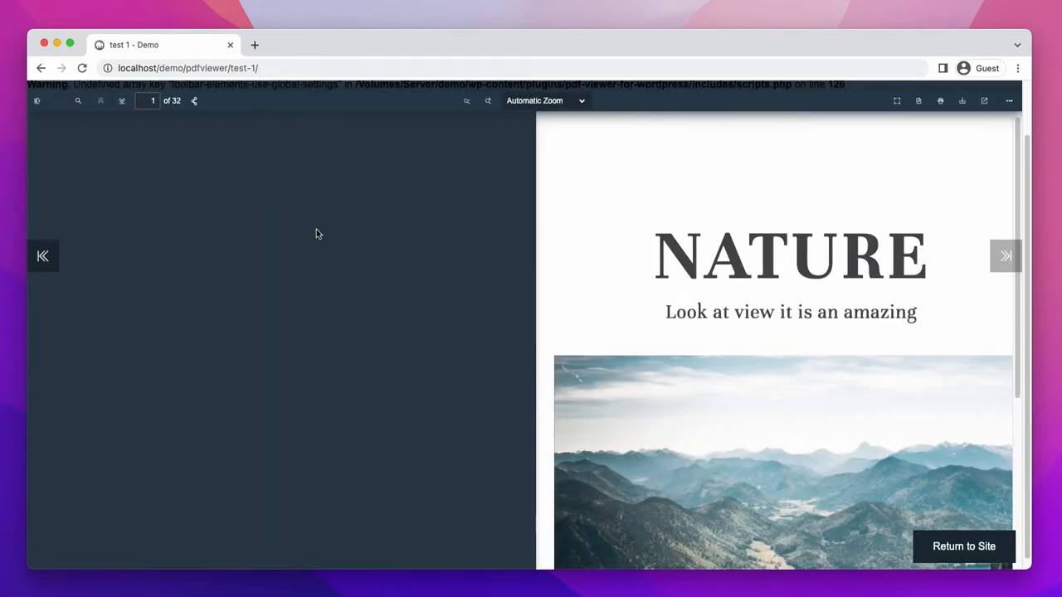
{"action": "left_click", "coordinate": [545, 100]}
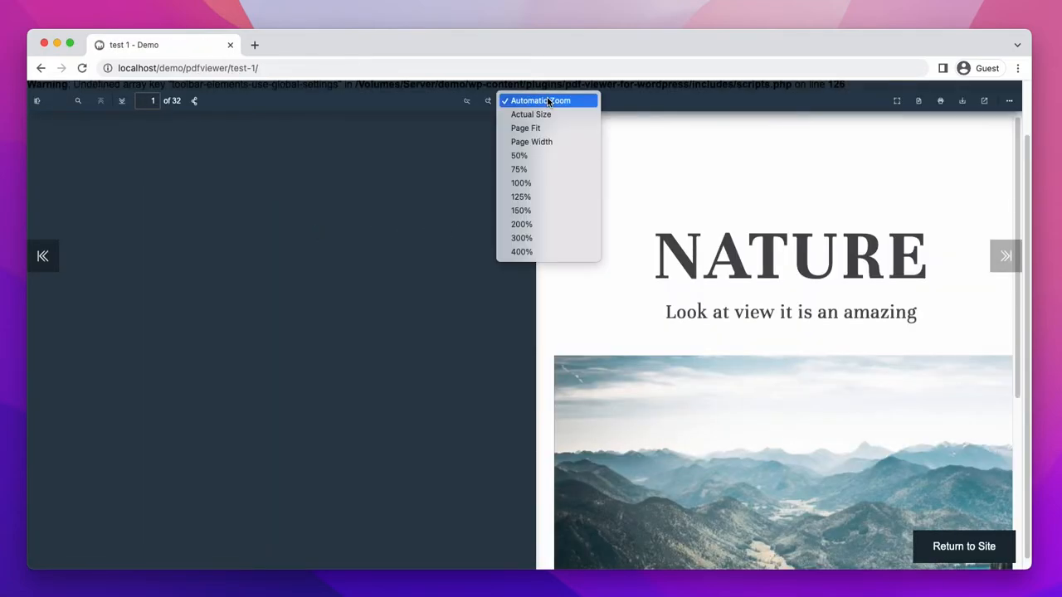
{"action": "left_click", "coordinate": [525, 128]}
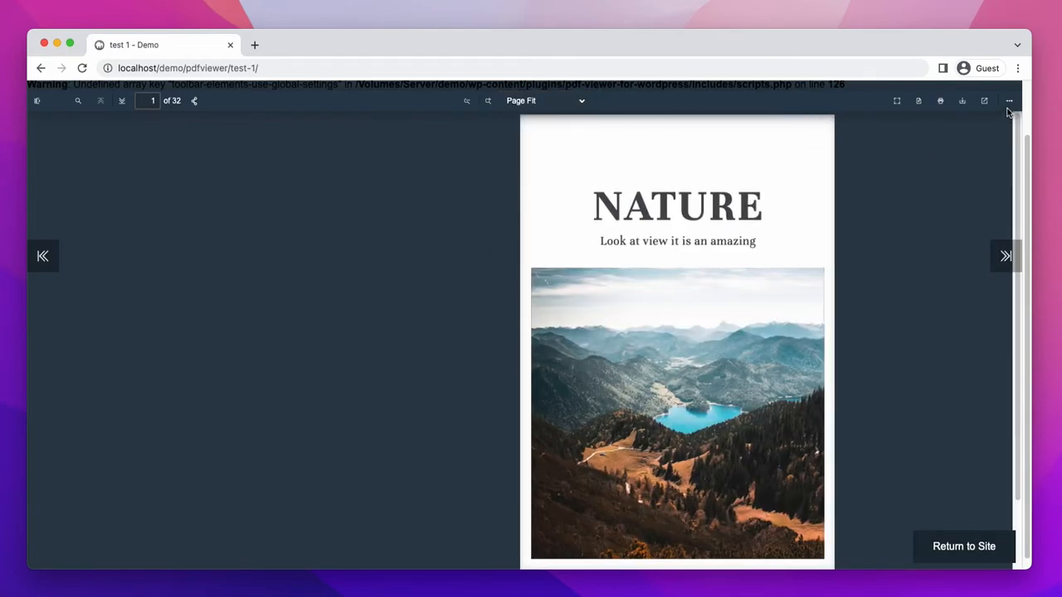
Switch the magazine to Book Flip with odd two-page spreads and flip forward through the pages
{"action": "left_click", "coordinate": [1008, 100]}
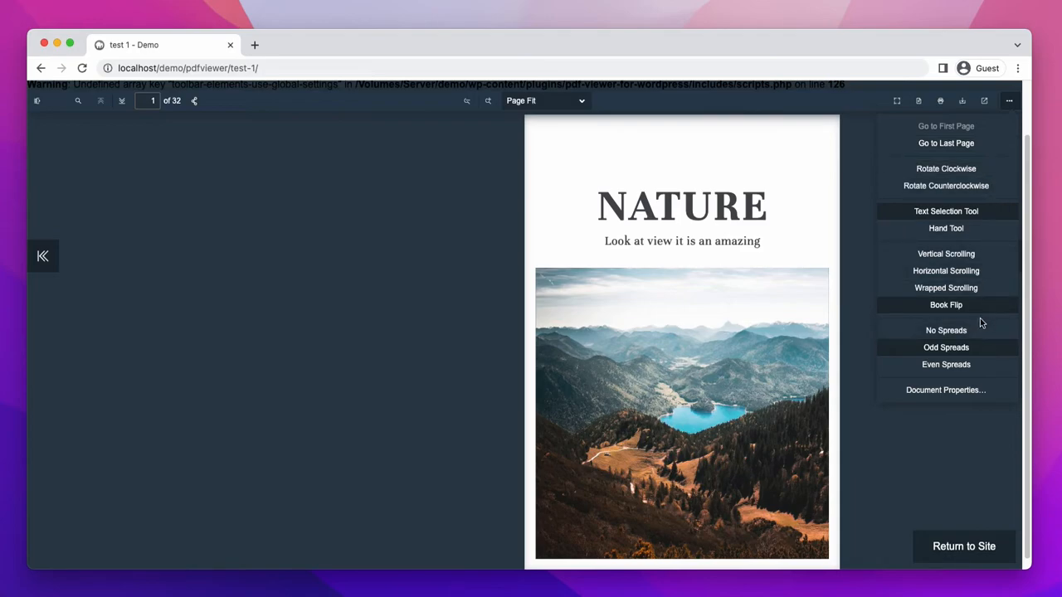
{"action": "mouse_move", "coordinate": [970, 317]}
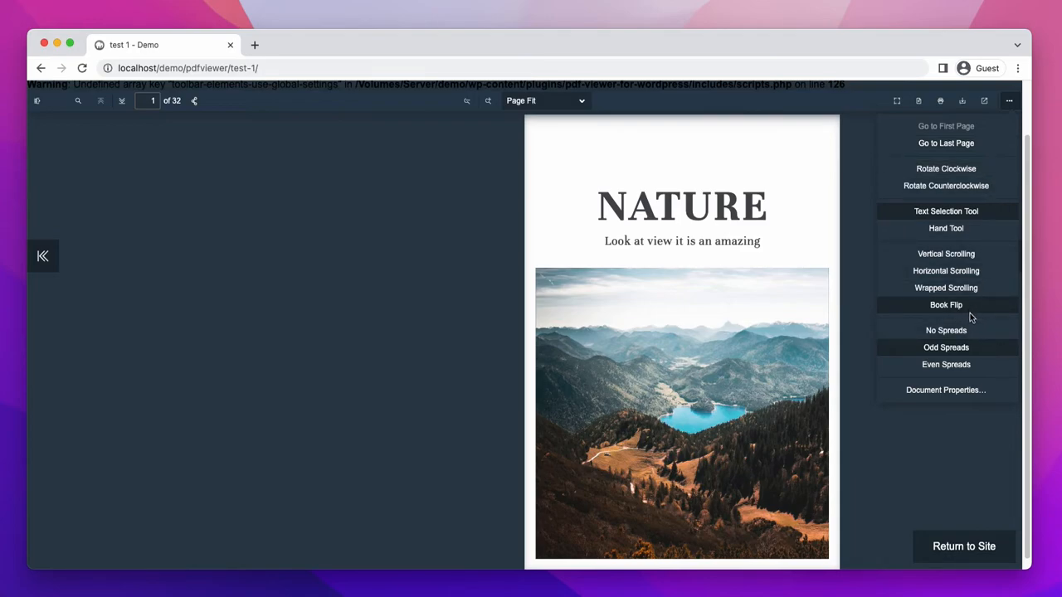
{"action": "mouse_move", "coordinate": [974, 355]}
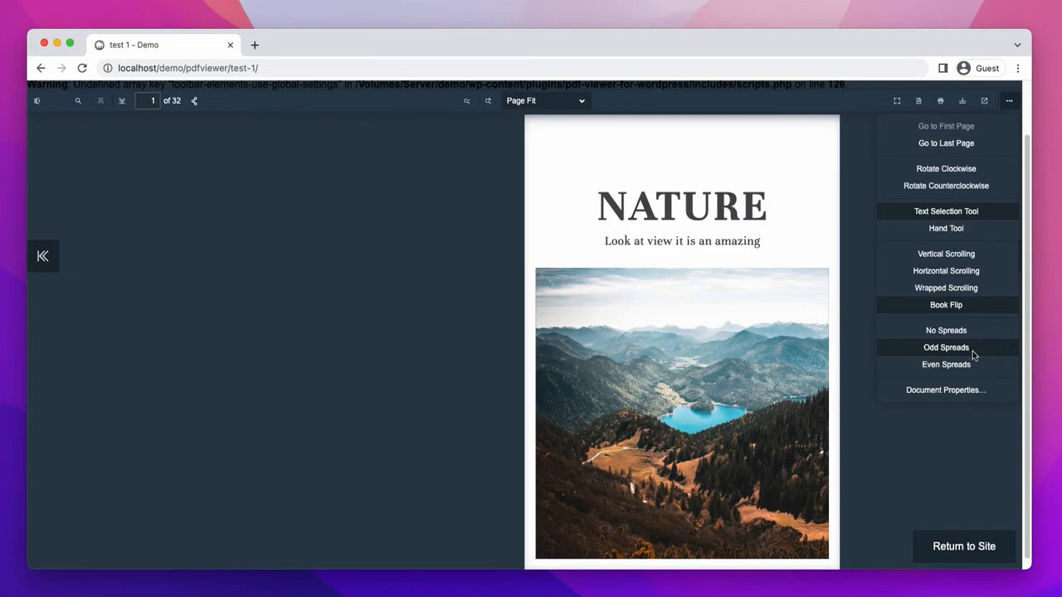
{"action": "mouse_move", "coordinate": [957, 150]}
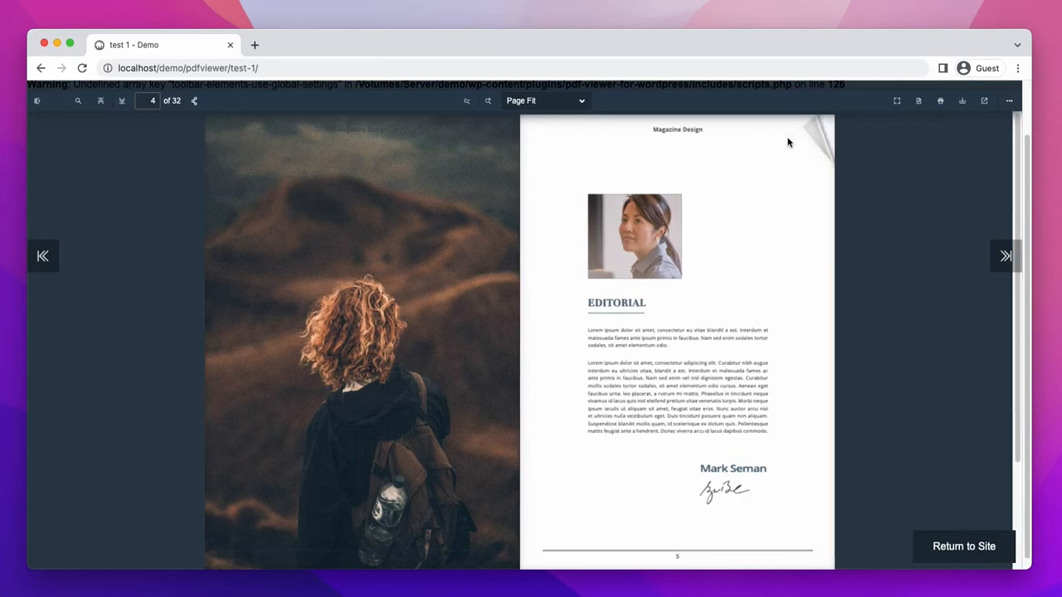
{"action": "left_click", "coordinate": [1009, 101]}
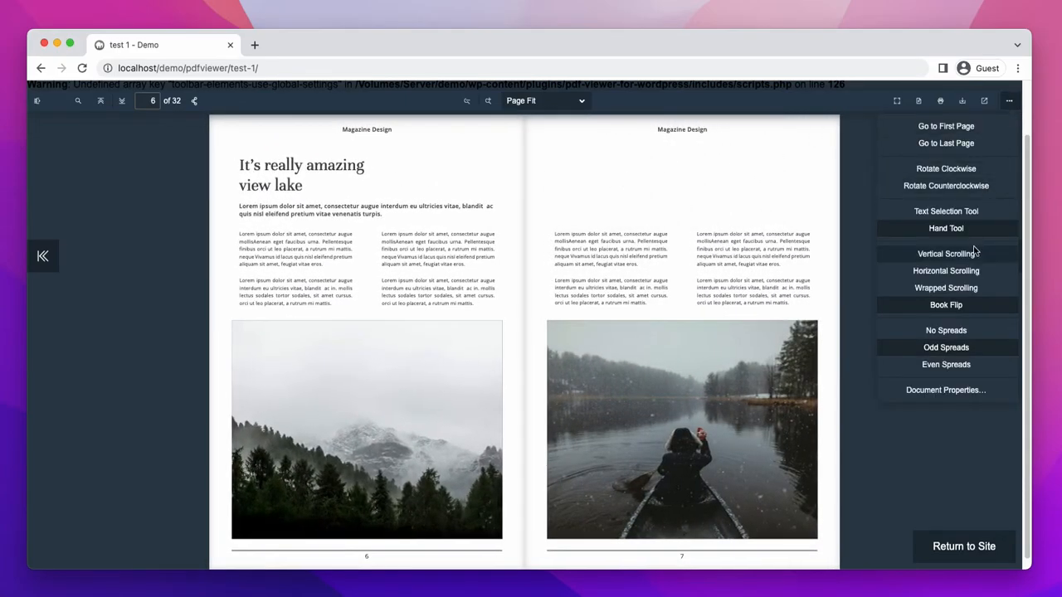
{"action": "left_click", "coordinate": [945, 347]}
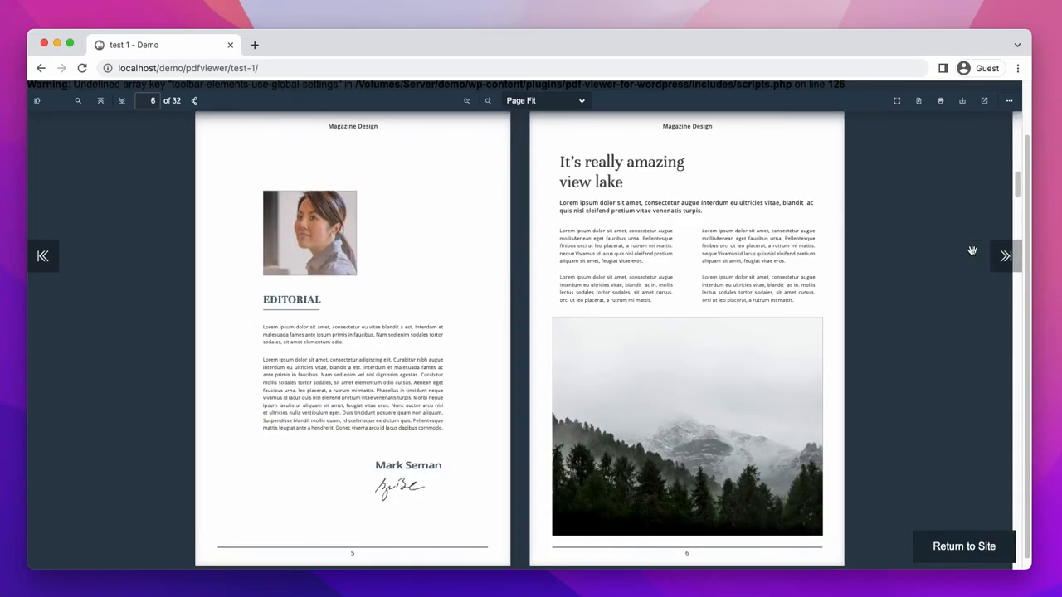
{"action": "mouse_move", "coordinate": [1000, 257]}
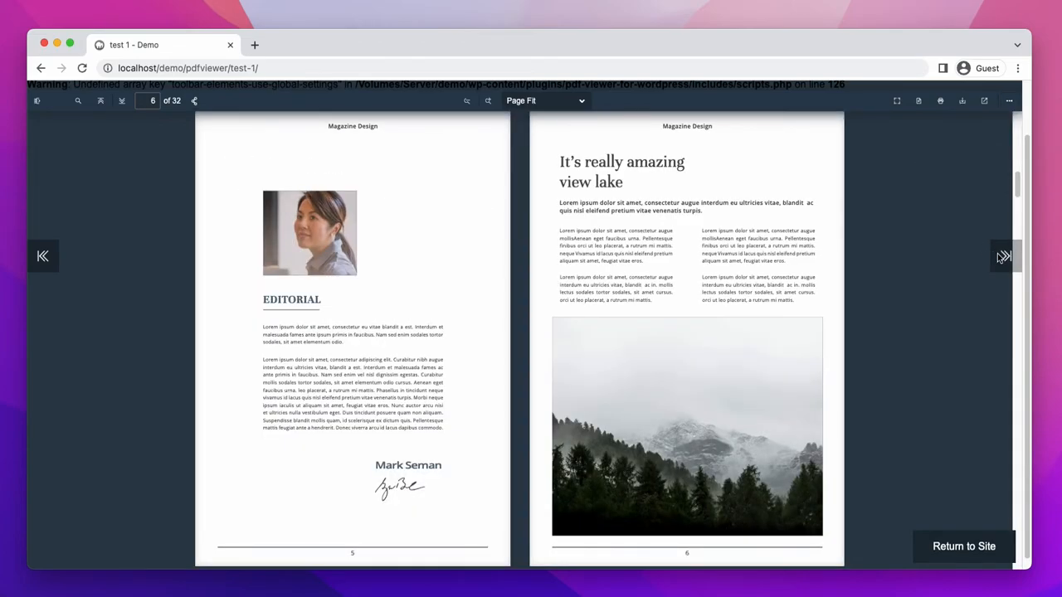
{"action": "left_click", "coordinate": [1003, 256]}
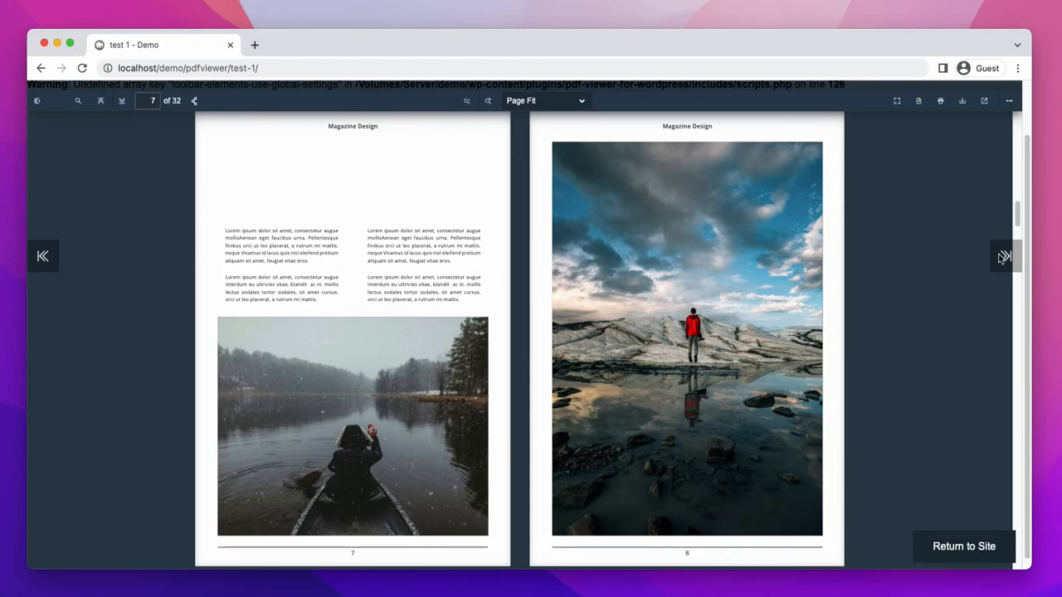
{"action": "left_click", "coordinate": [1003, 256]}
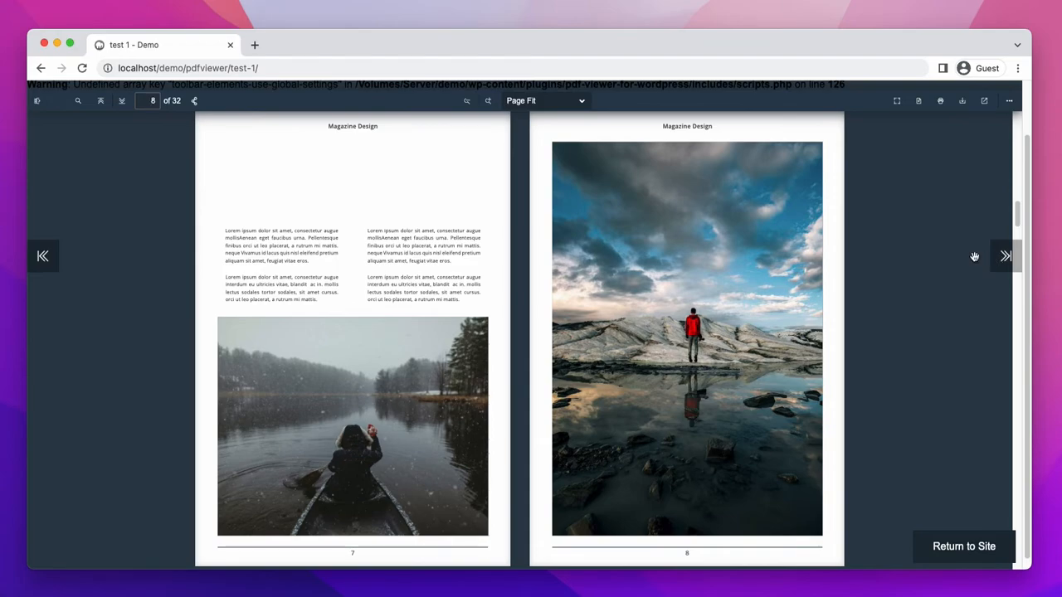
{"action": "scroll", "scroll_direction": "up", "scroll_amount": 3}
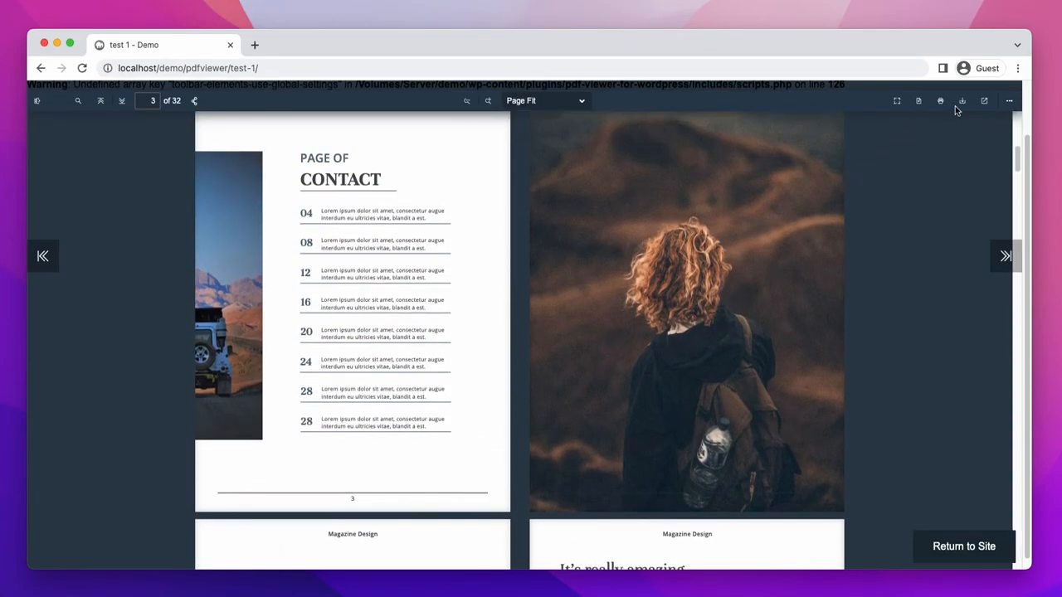
Reopen the viewer's More display options over the page 3 spread
{"action": "left_click", "coordinate": [1009, 101]}
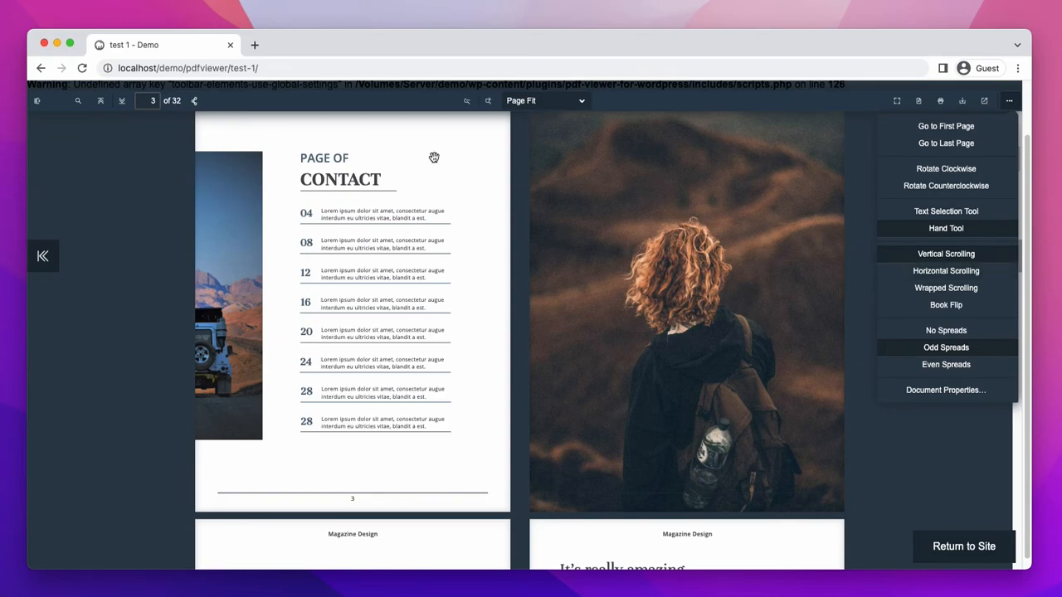
{"action": "mouse_move", "coordinate": [167, 133]}
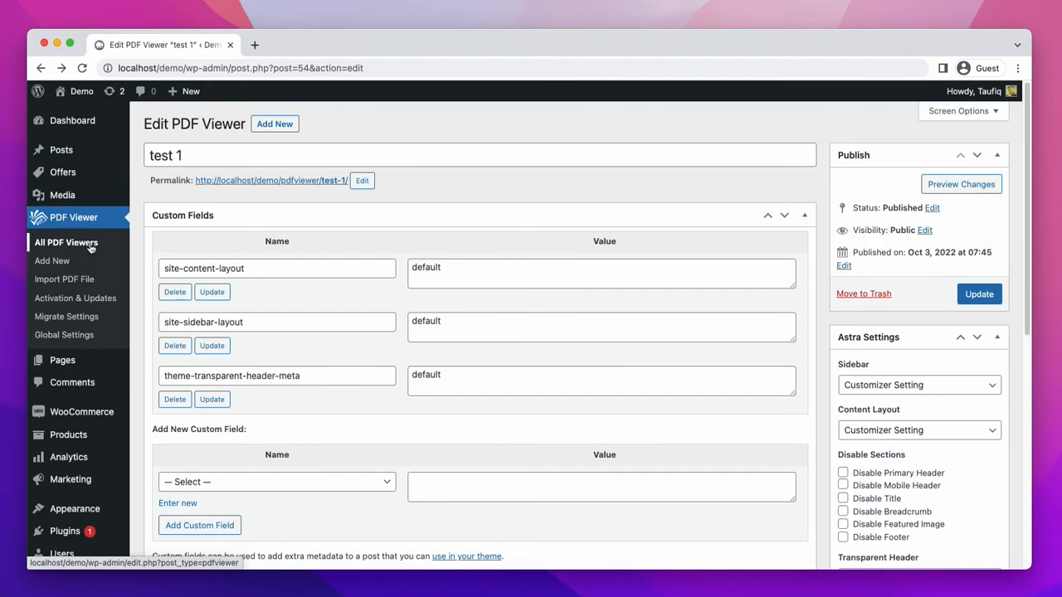
Go to All PDF Viewers, where 'test 1' is listed as published
{"action": "left_click", "coordinate": [66, 242]}
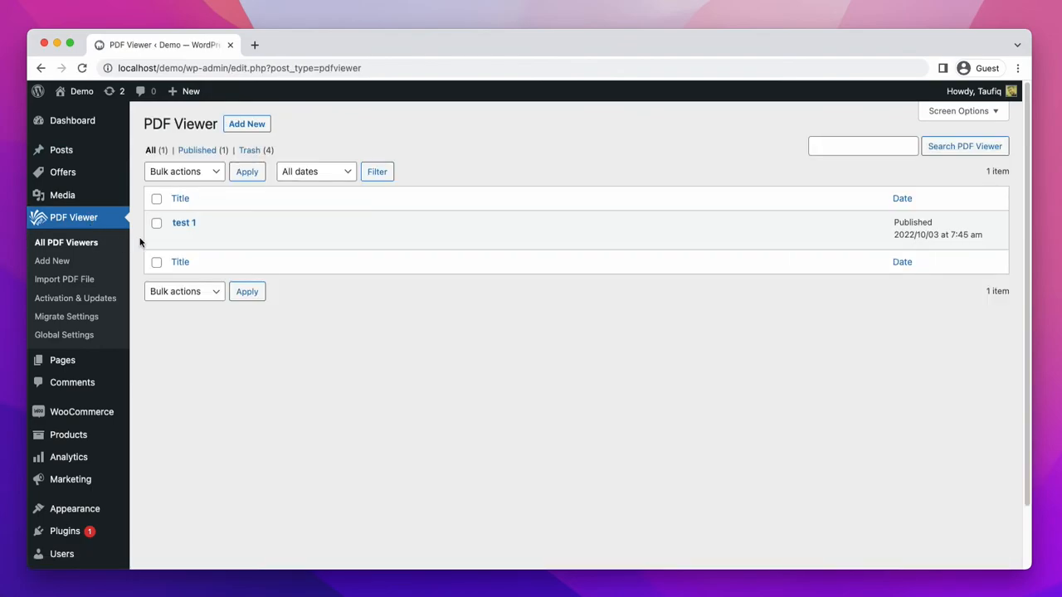
{"action": "mouse_move", "coordinate": [183, 222]}
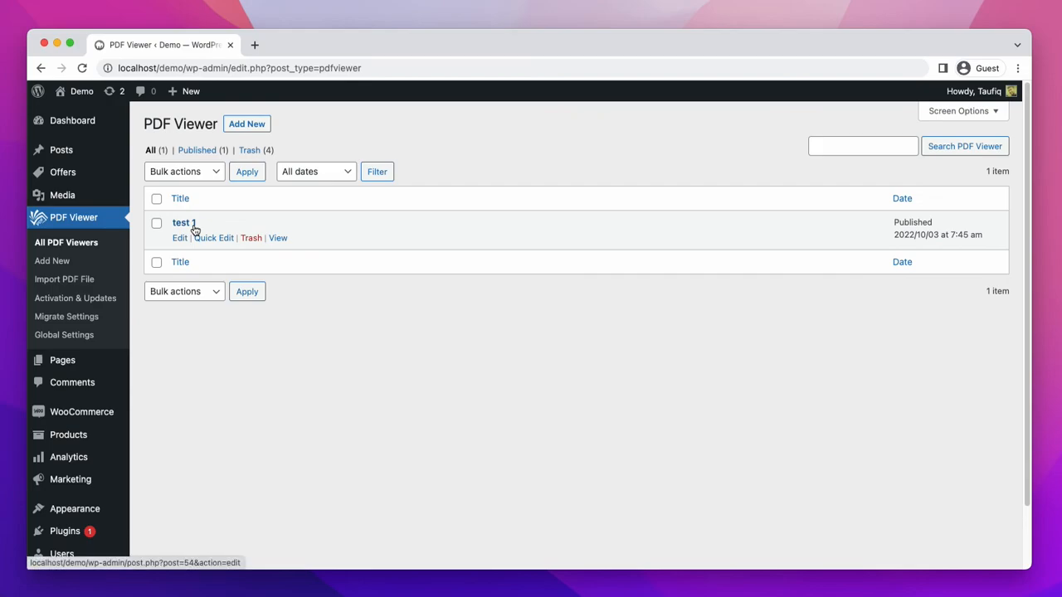
{"action": "mouse_move", "coordinate": [180, 238]}
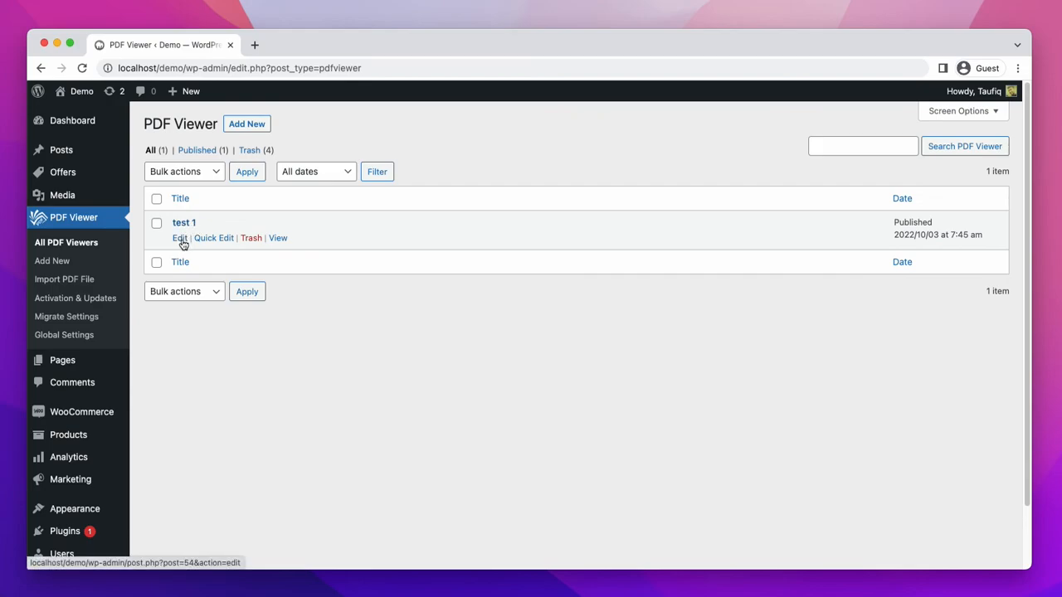
{"action": "mouse_move", "coordinate": [250, 238]}
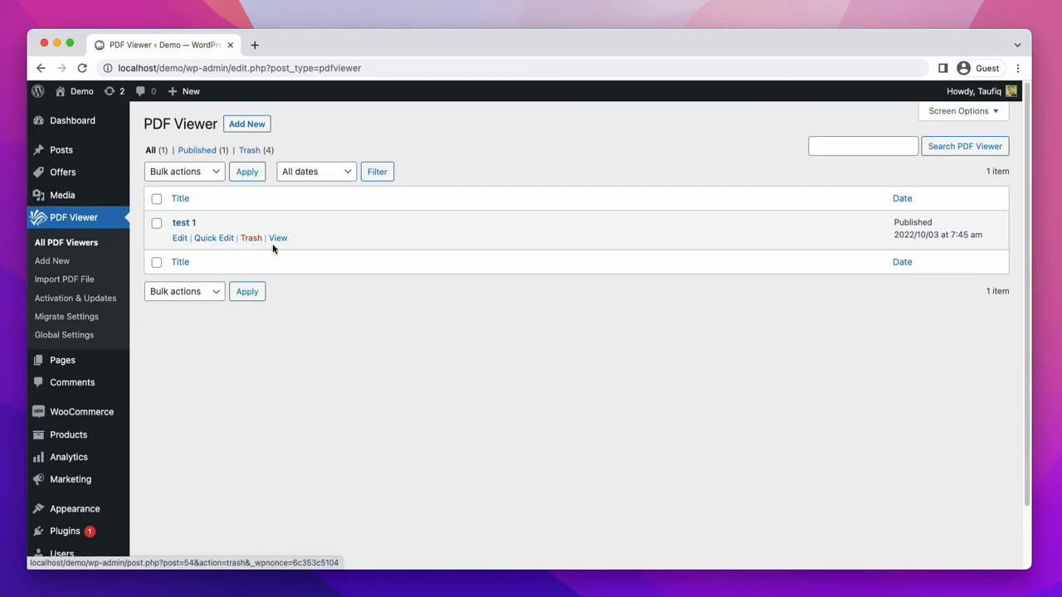